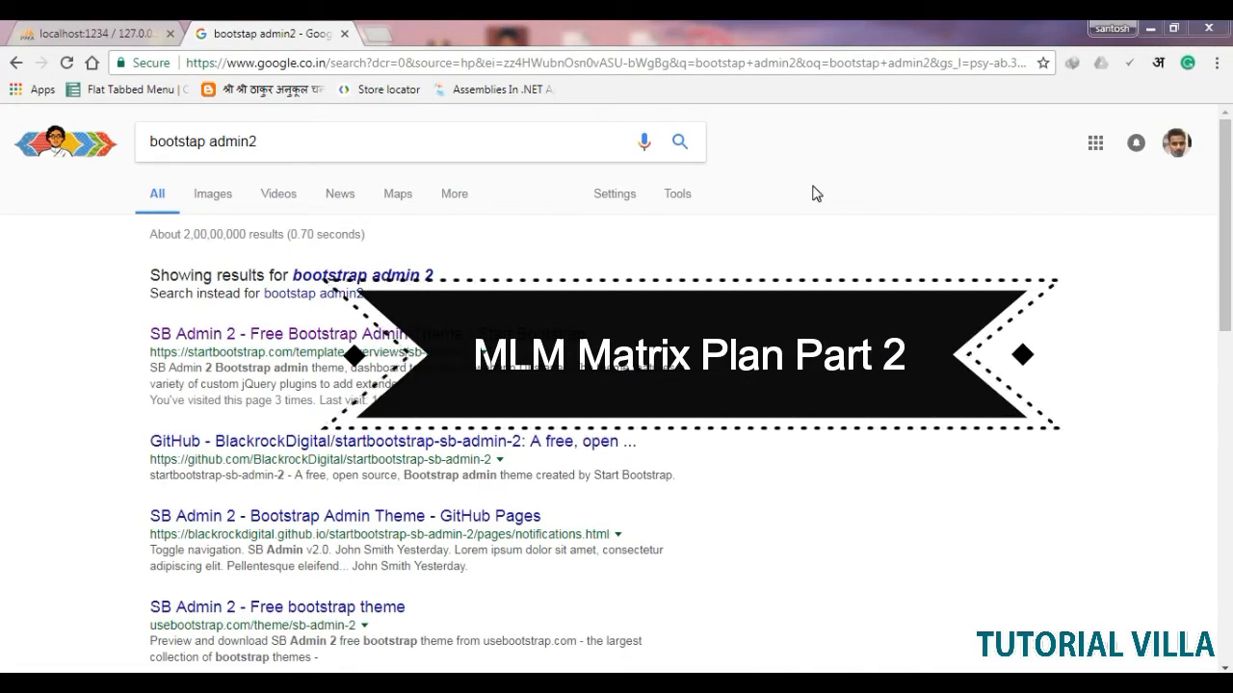
{"action": "mouse_move", "coordinate": [767, 205]}
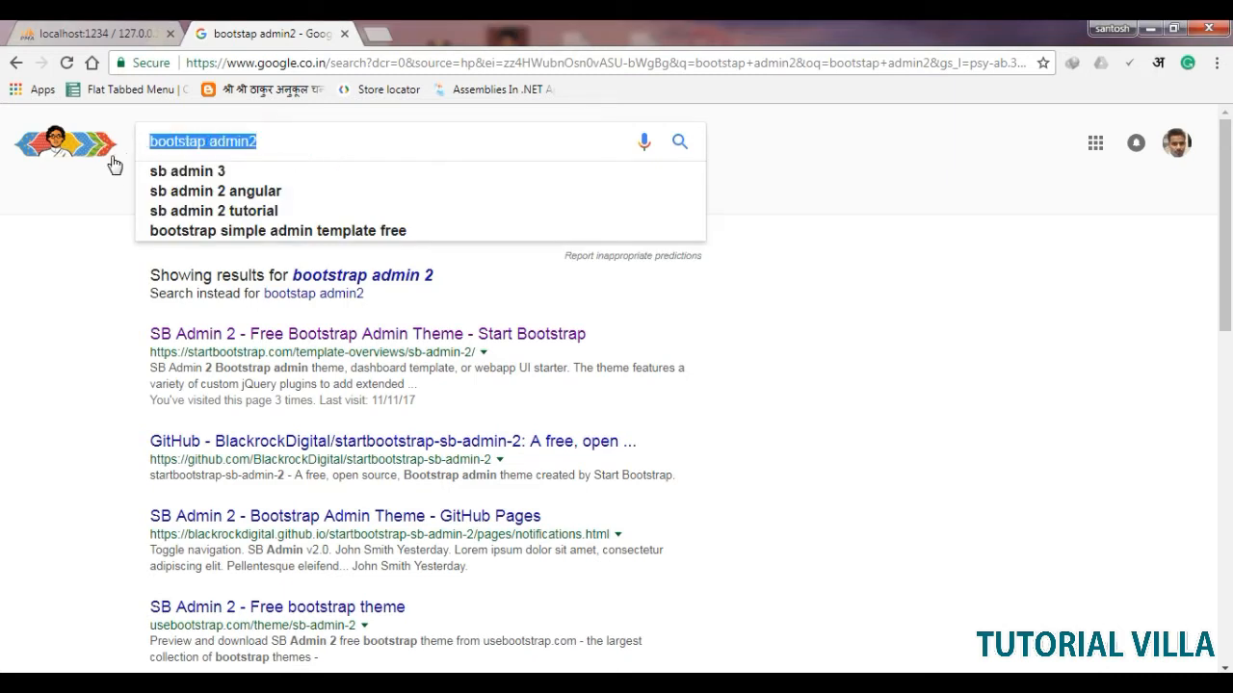
{"action": "mouse_move", "coordinate": [285, 143]}
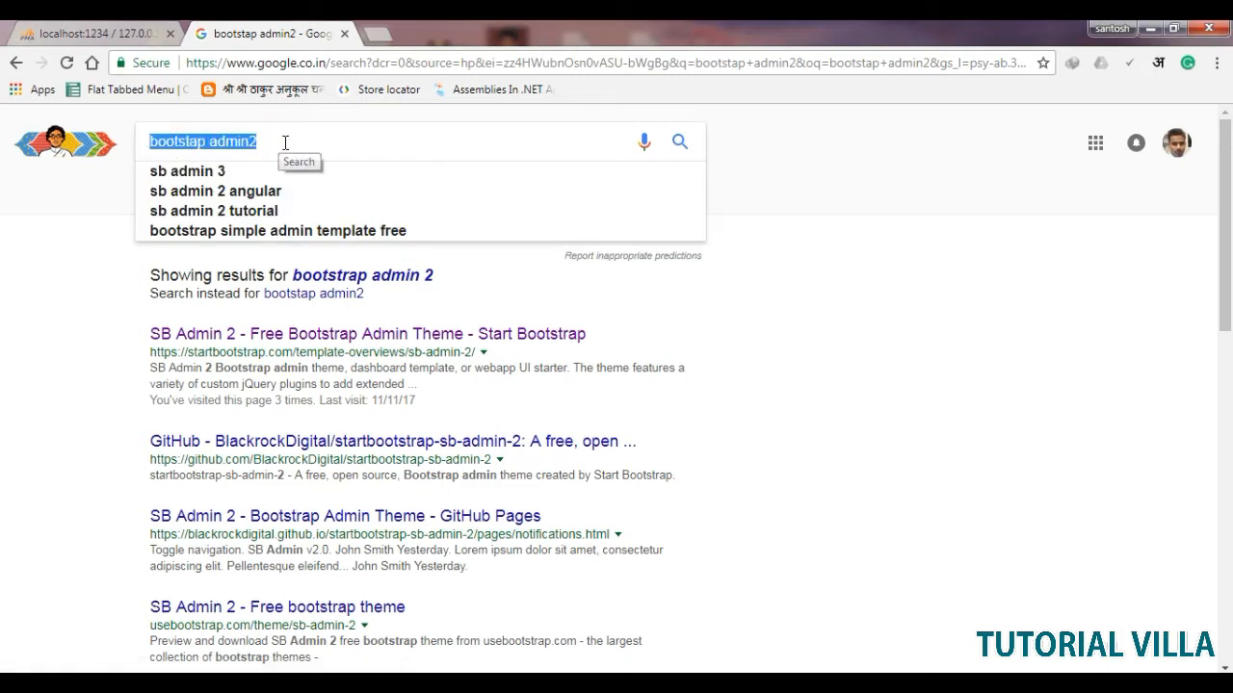
- Open the 'SB Admin 2 - Free Bootstrap Admin Theme' search result in a new tab
{"action": "left_click", "coordinate": [255, 143]}
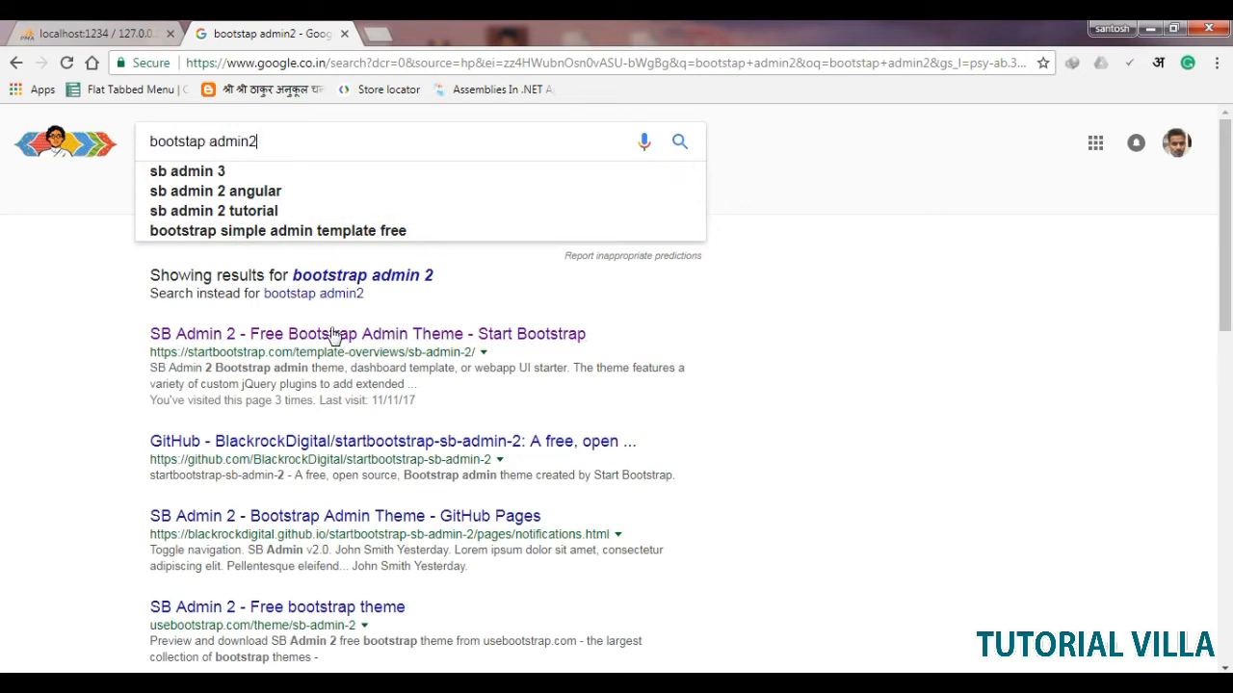
{"action": "right_click", "coordinate": [331, 334]}
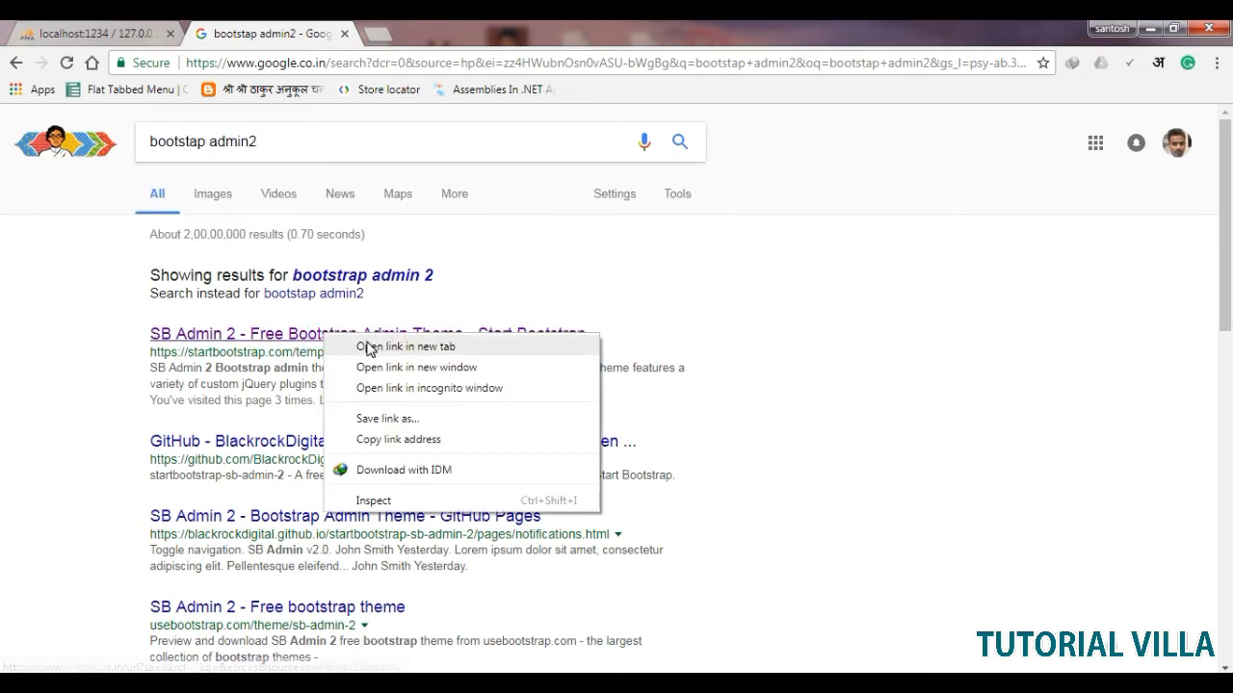
{"action": "left_click", "coordinate": [405, 347]}
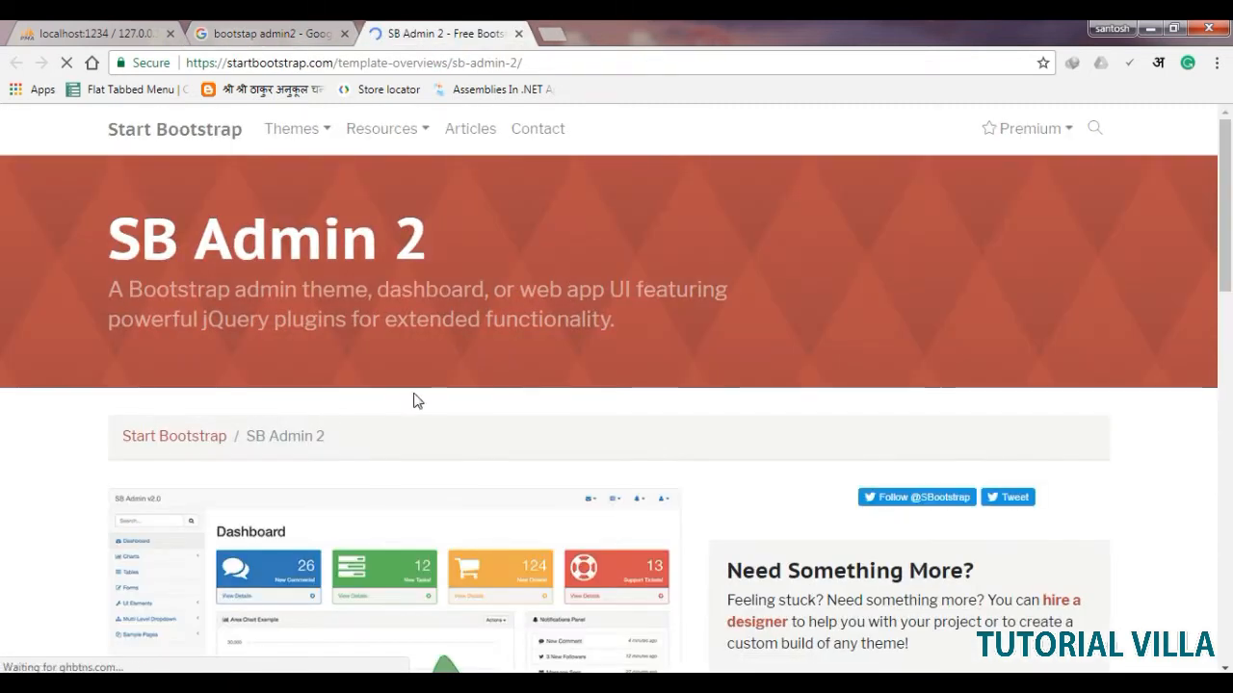
- Scroll down the SB Admin 2 theme page before returning to the desktop
{"action": "scroll", "scroll_direction": "down", "scroll_amount": 3}
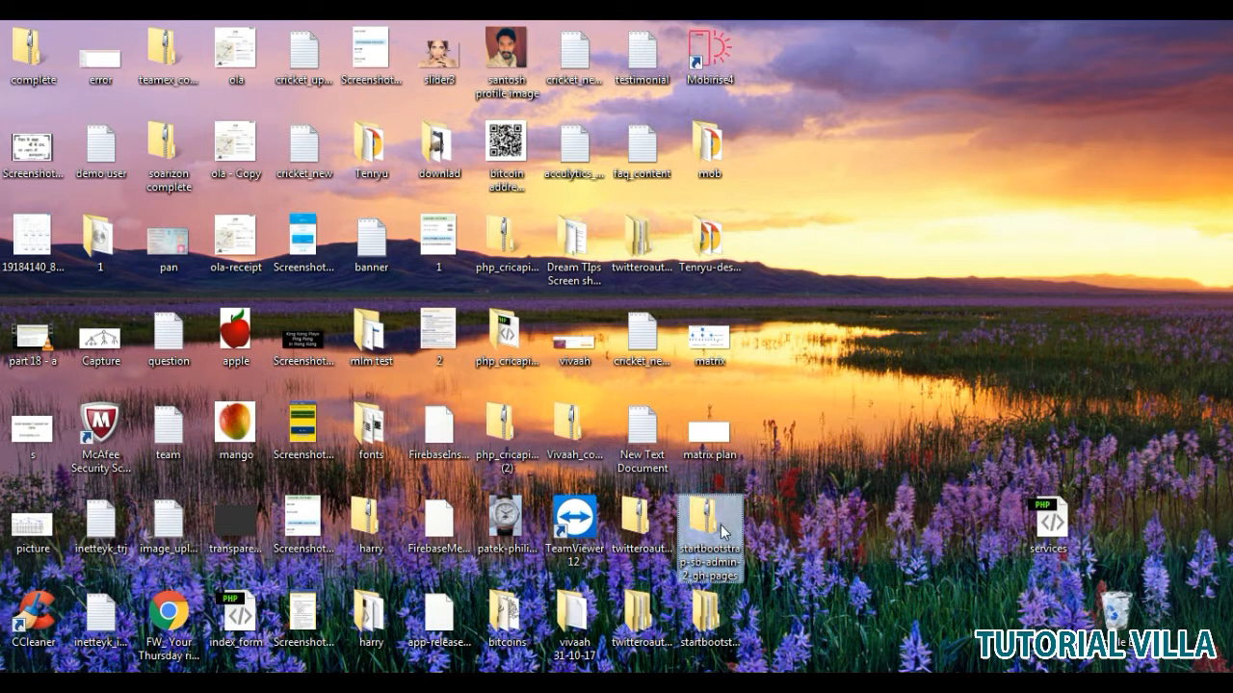
- Extract the startbootstrap archive and open the extracted sb-admin-2-gh-pages folder
{"action": "right_click", "coordinate": [711, 536]}
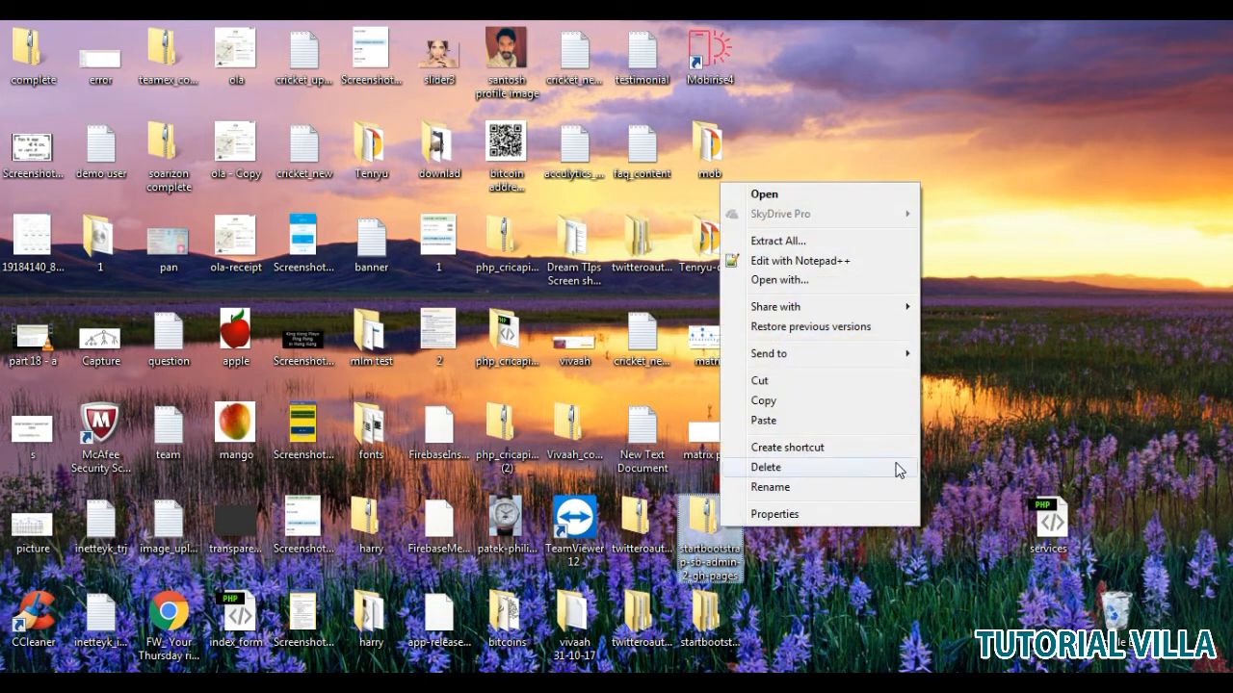
{"action": "mouse_move", "coordinate": [786, 312]}
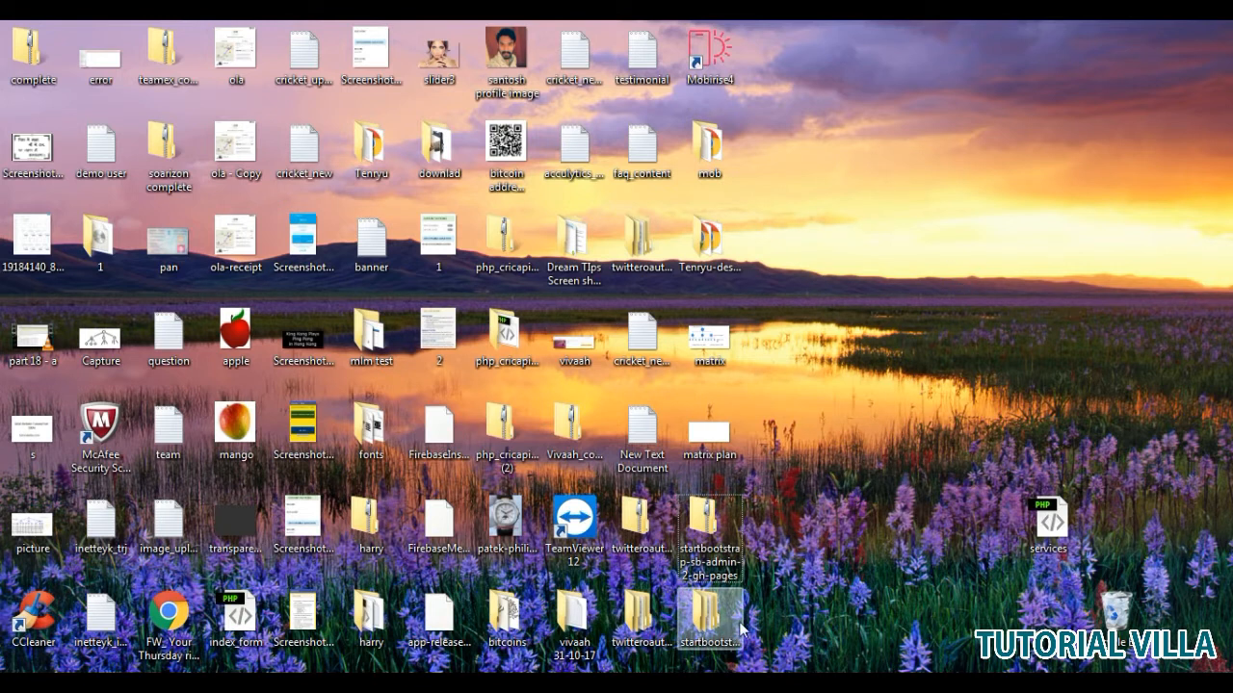
{"action": "double_click", "coordinate": [710, 616]}
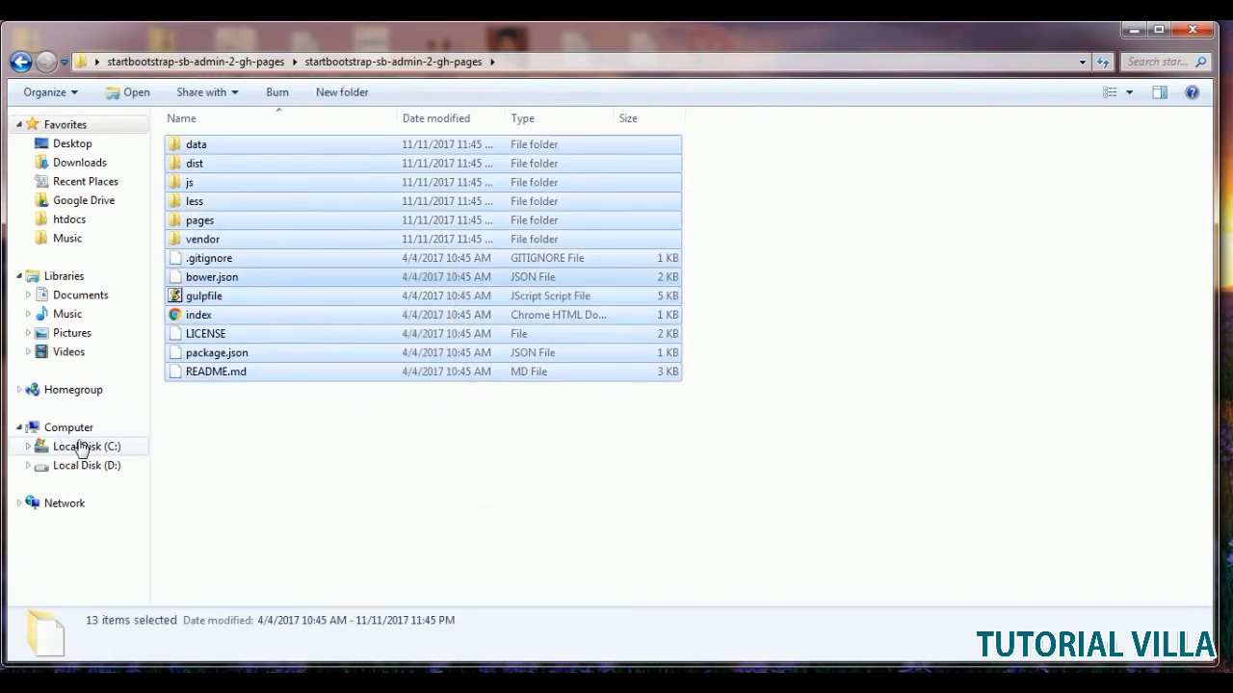
- Navigate to Local Disk (C:) > xampp > htdocs
{"action": "left_click", "coordinate": [87, 447]}
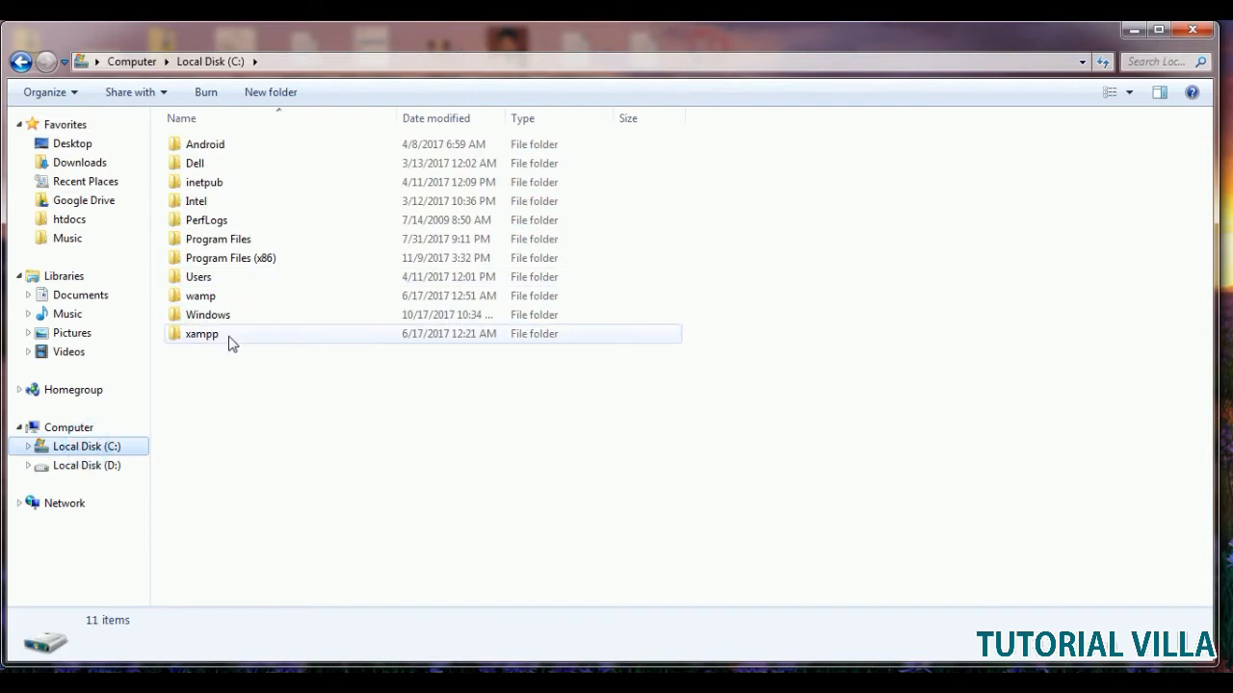
{"action": "double_click", "coordinate": [201, 333]}
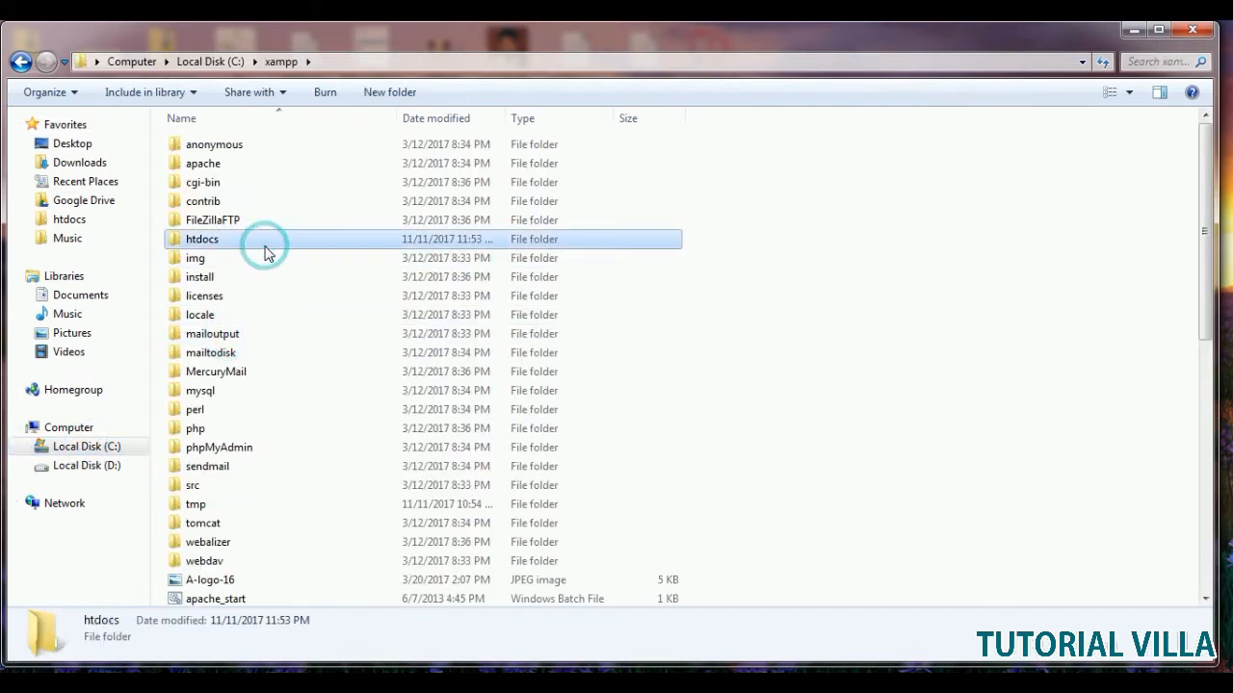
{"action": "double_click", "coordinate": [201, 239]}
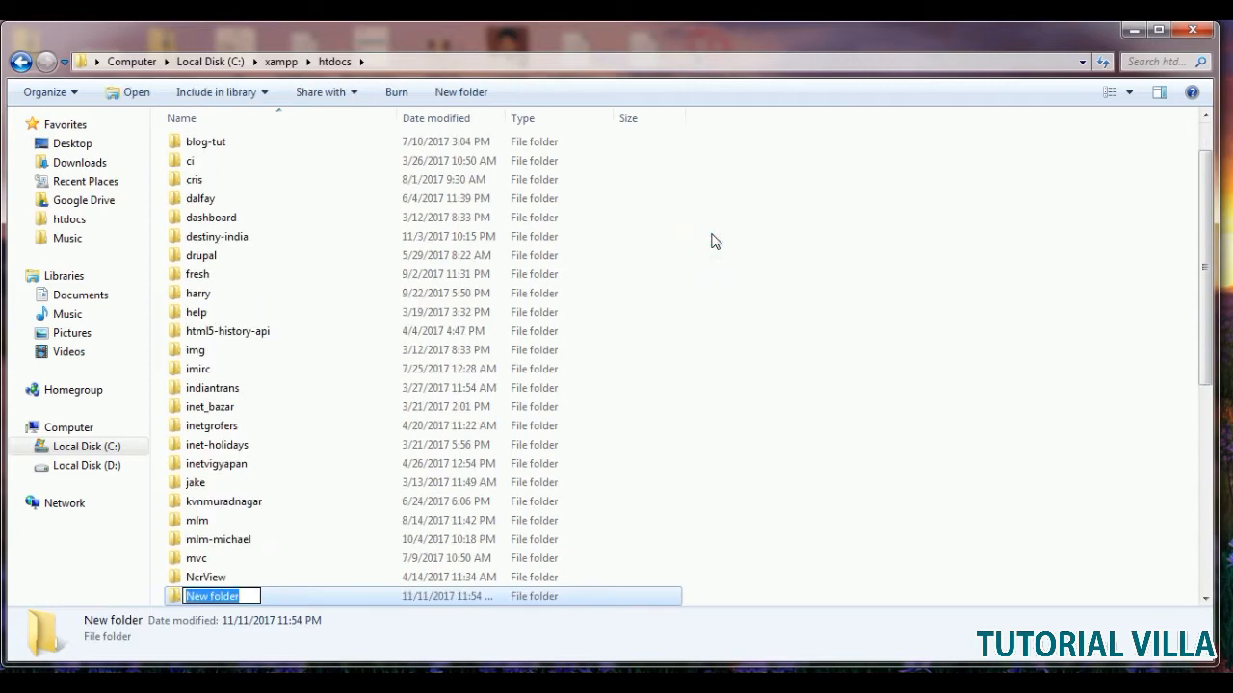
- Create a new folder named mlm-matrix in htdocs and open it
{"action": "type", "text": "mlm-matri"}
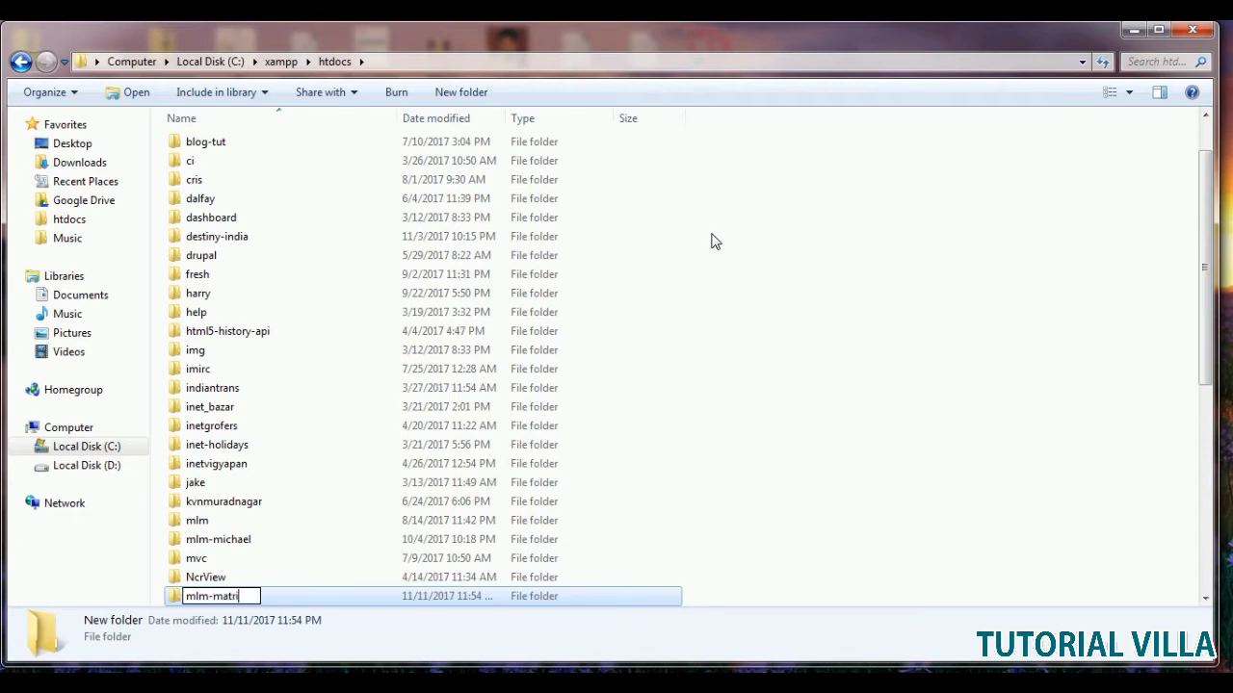
{"action": "key", "text": "Return"}
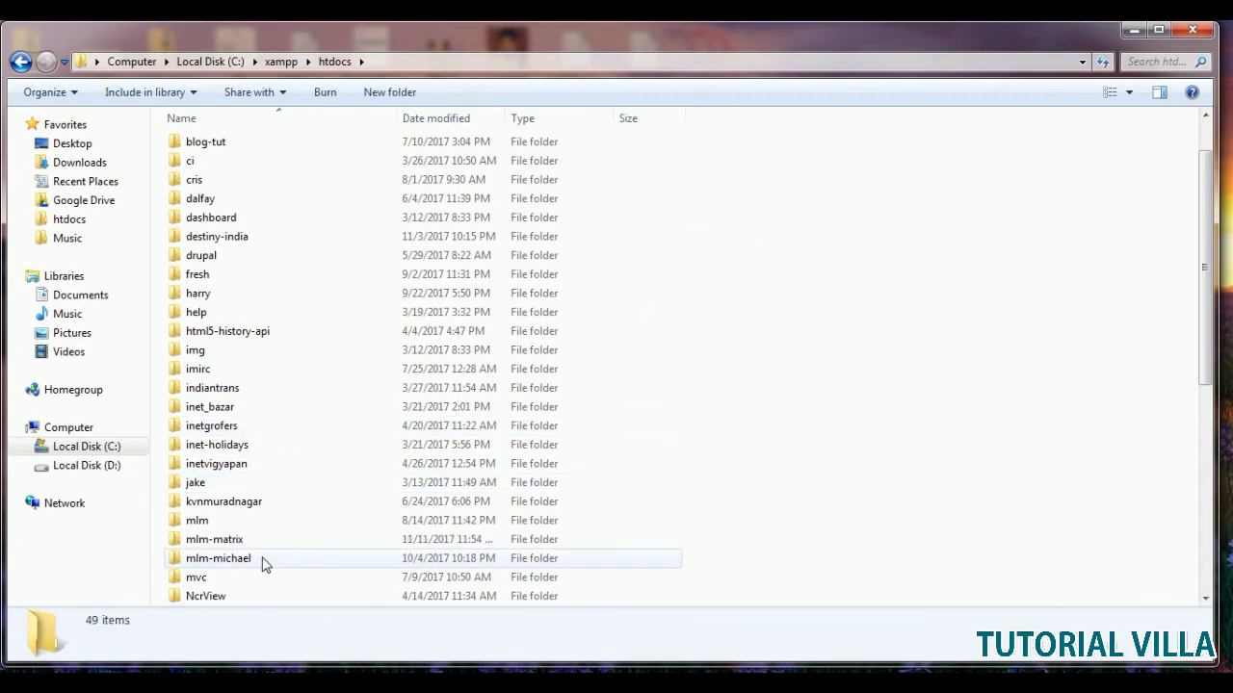
{"action": "double_click", "coordinate": [214, 540]}
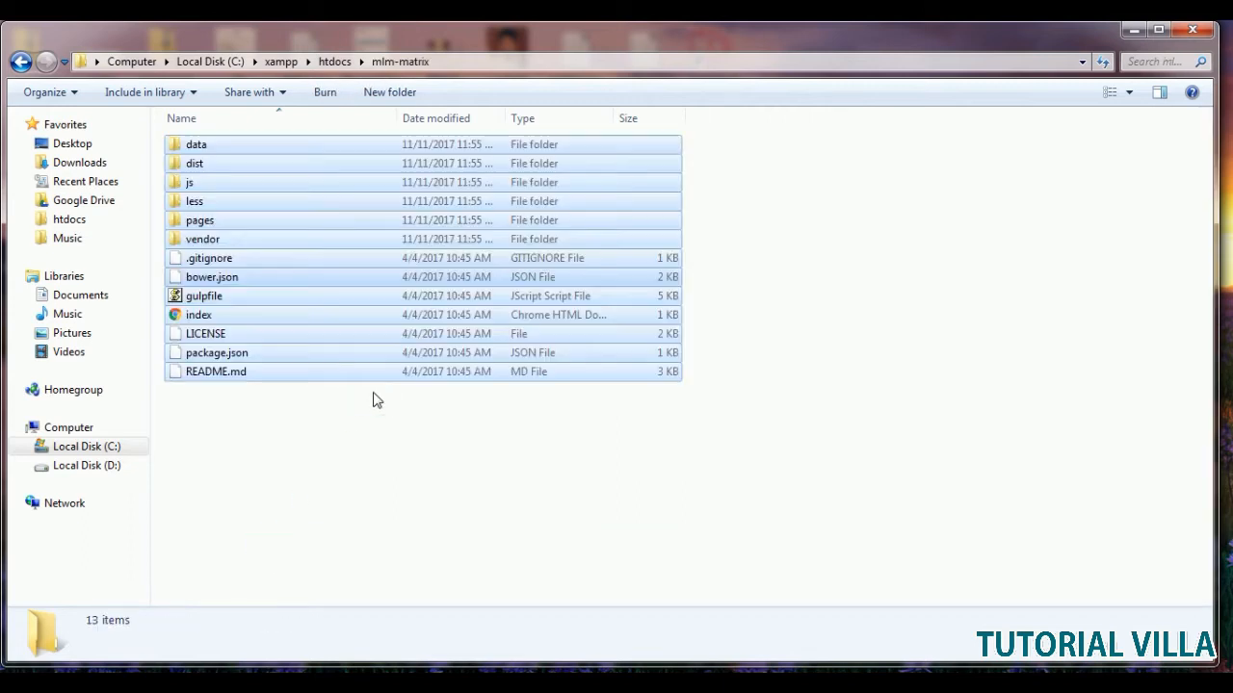
- Delete the index file from the mlm-matrix folder, sending it to the Recycle Bin
{"action": "left_click", "coordinate": [198, 316]}
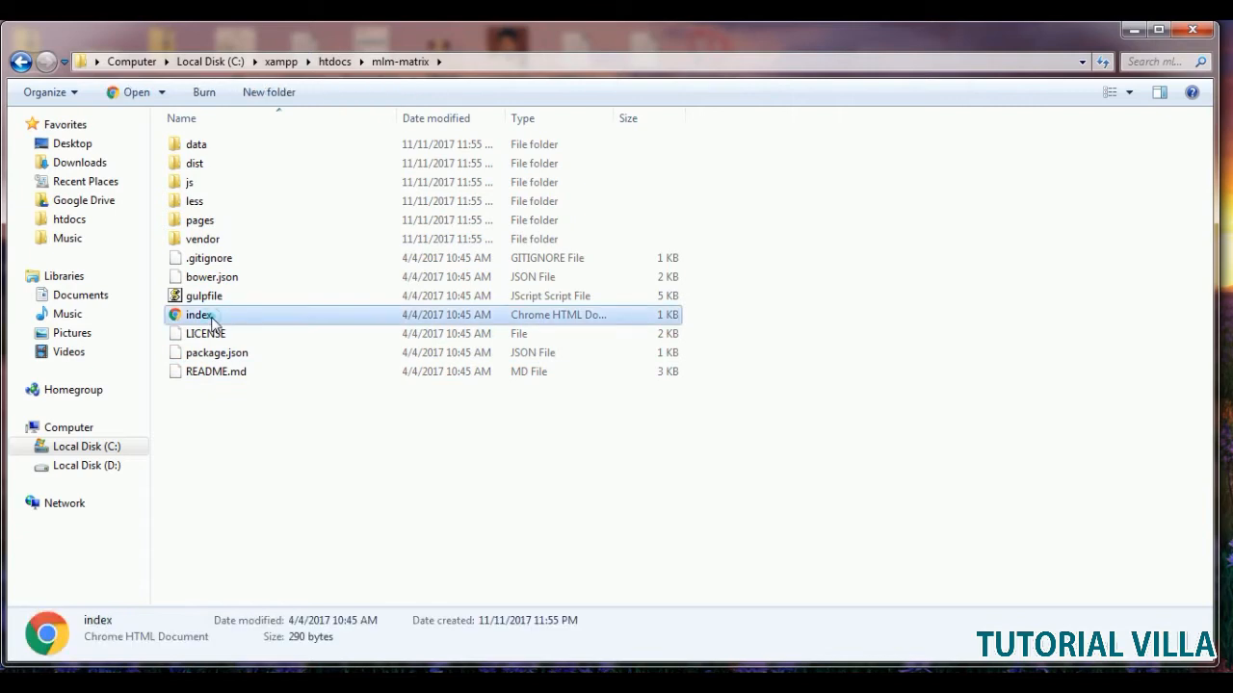
{"action": "right_click", "coordinate": [198, 316]}
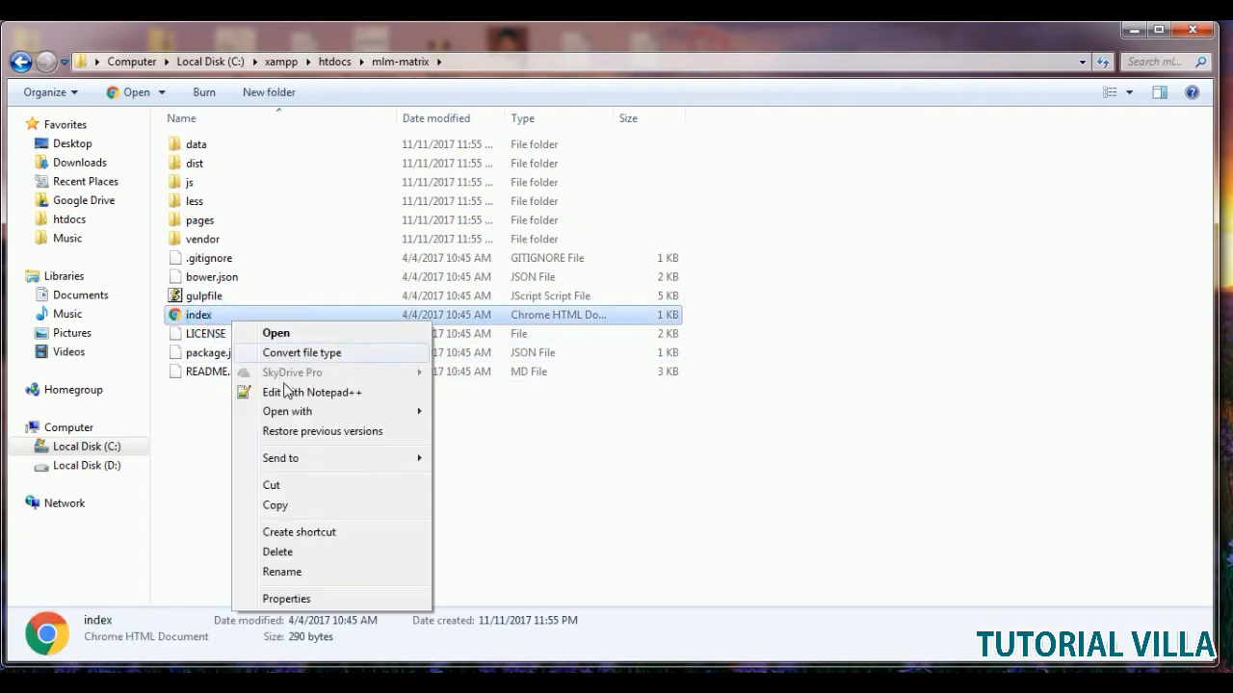
{"action": "left_click", "coordinate": [277, 550]}
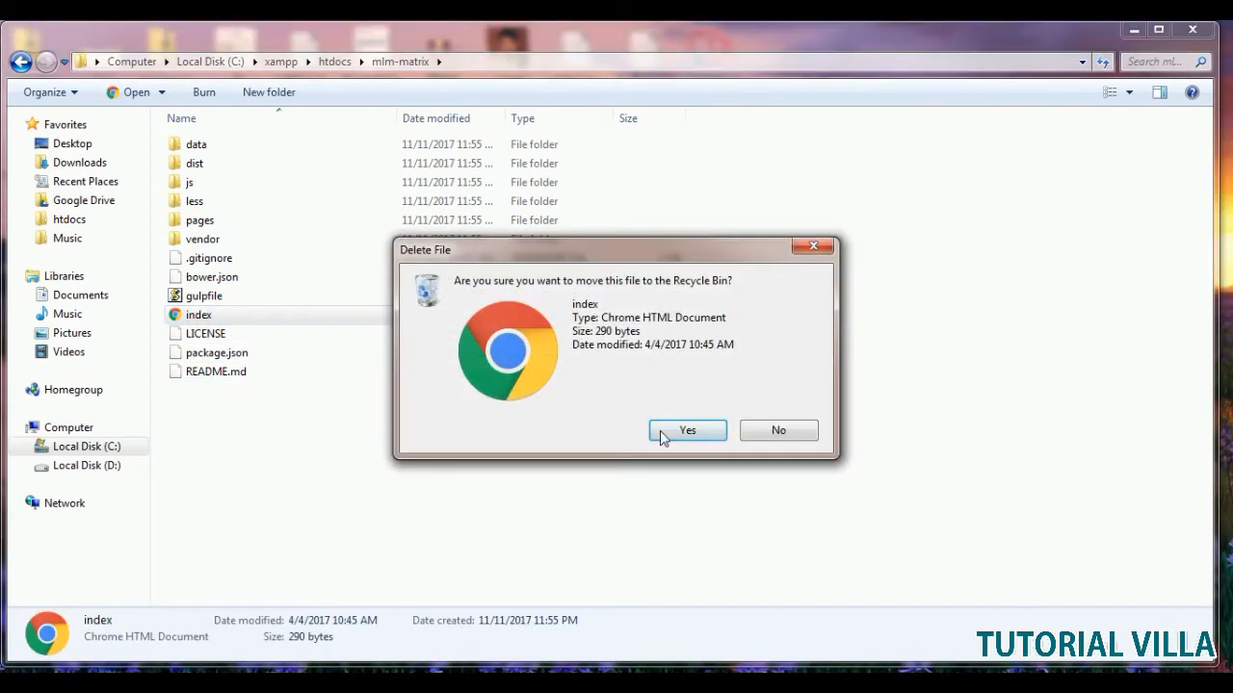
{"action": "left_click", "coordinate": [685, 429]}
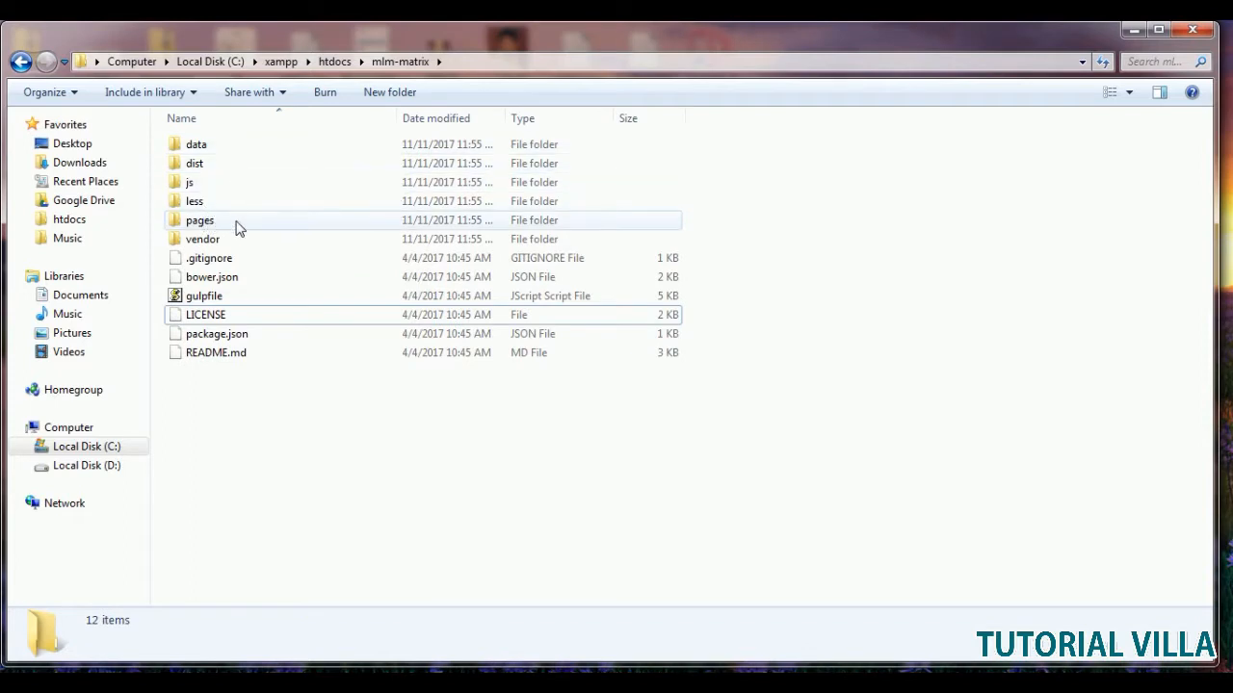
- Copy blank.html from the pages folder and open it with Adobe Dreamweaver CC 2015
{"action": "double_click", "coordinate": [200, 220]}
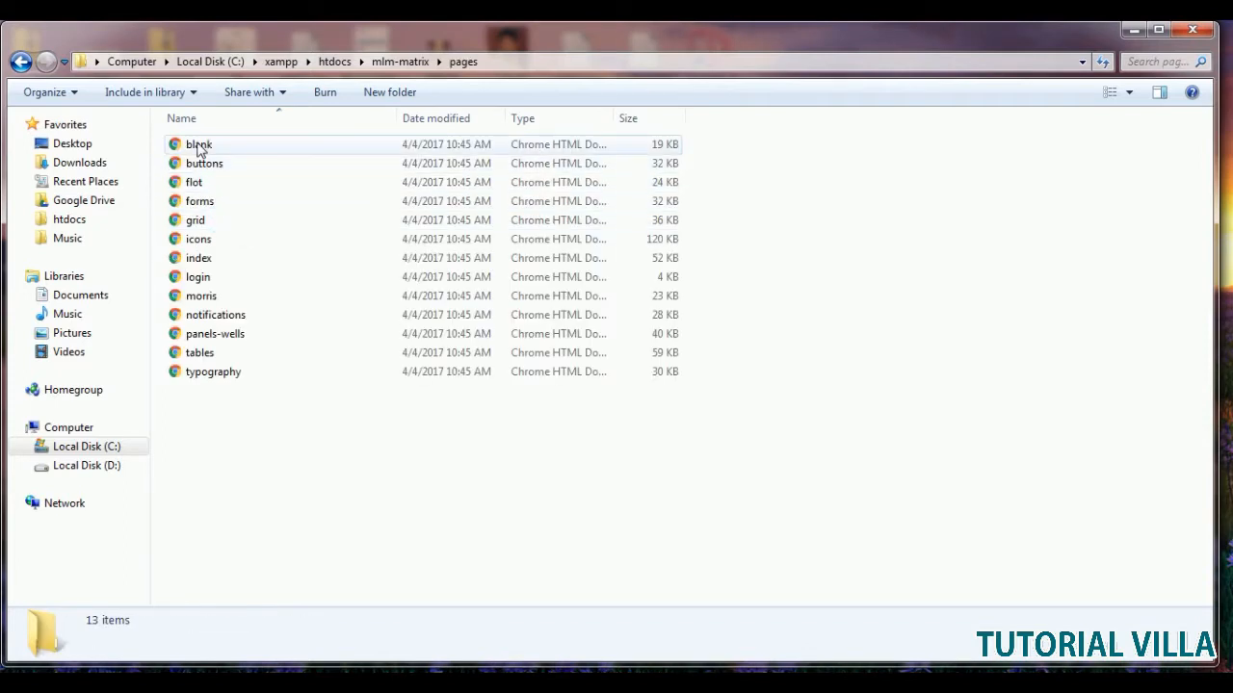
{"action": "left_click", "coordinate": [199, 145]}
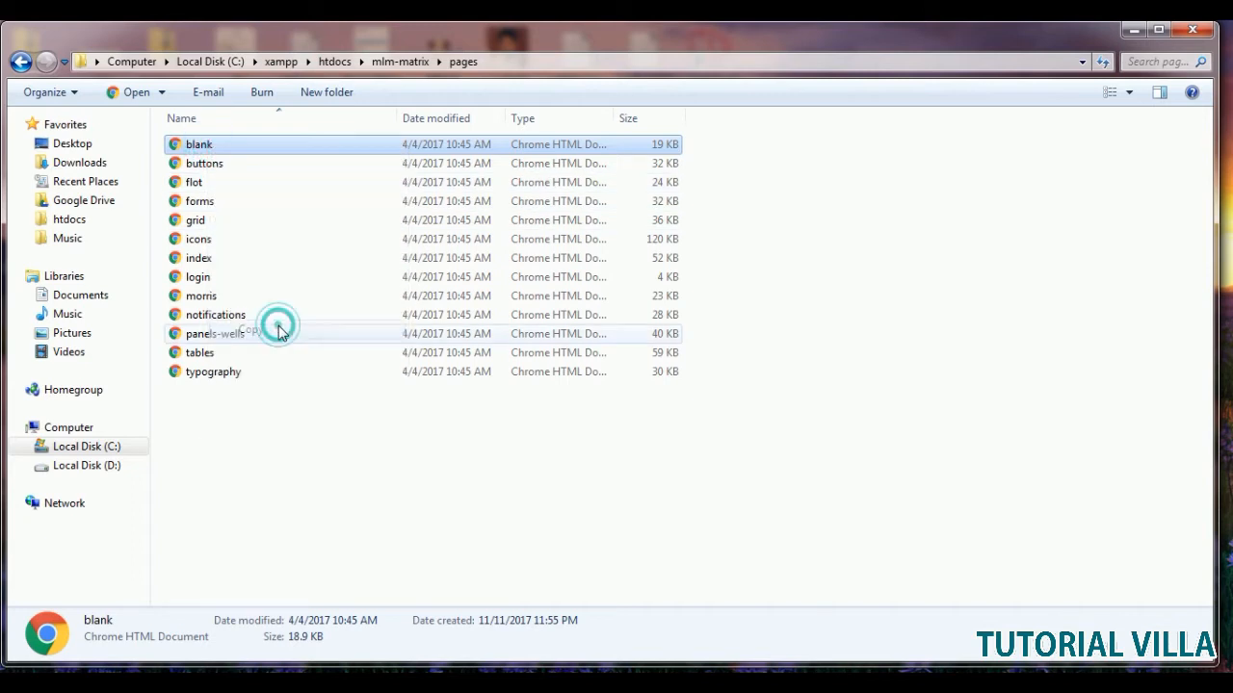
{"action": "right_click", "coordinate": [304, 459]}
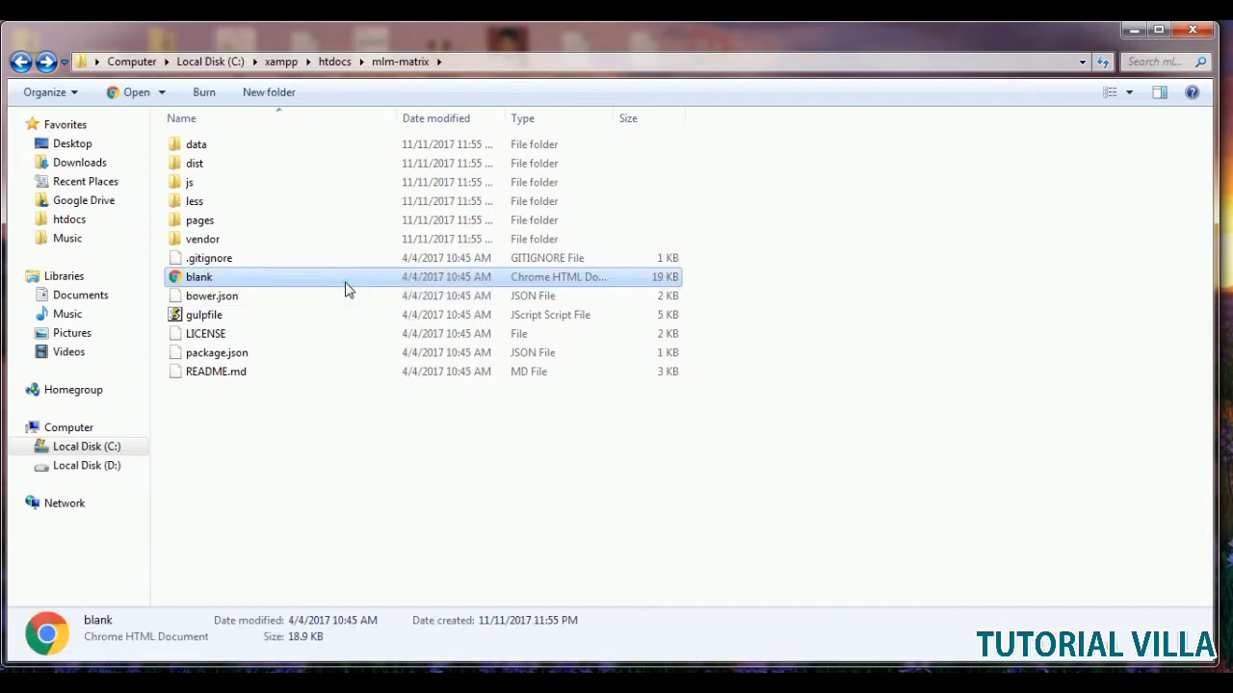
{"action": "right_click", "coordinate": [200, 277]}
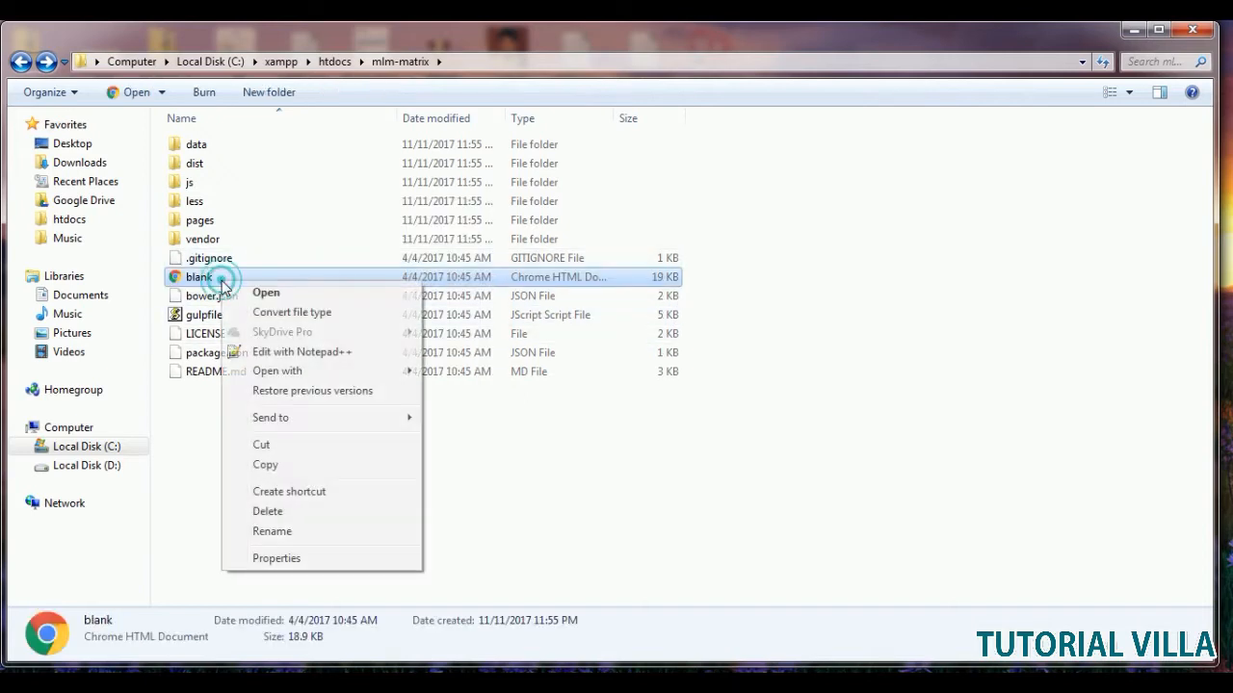
{"action": "mouse_move", "coordinate": [224, 200]}
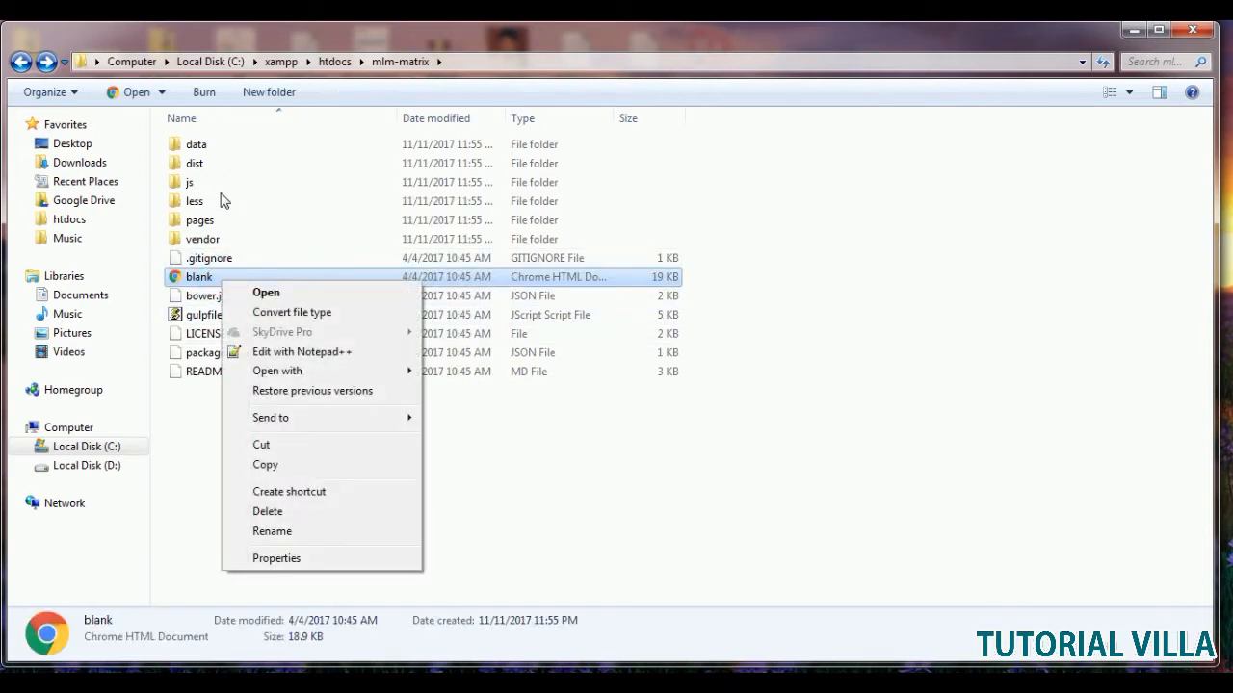
{"action": "mouse_move", "coordinate": [211, 177]}
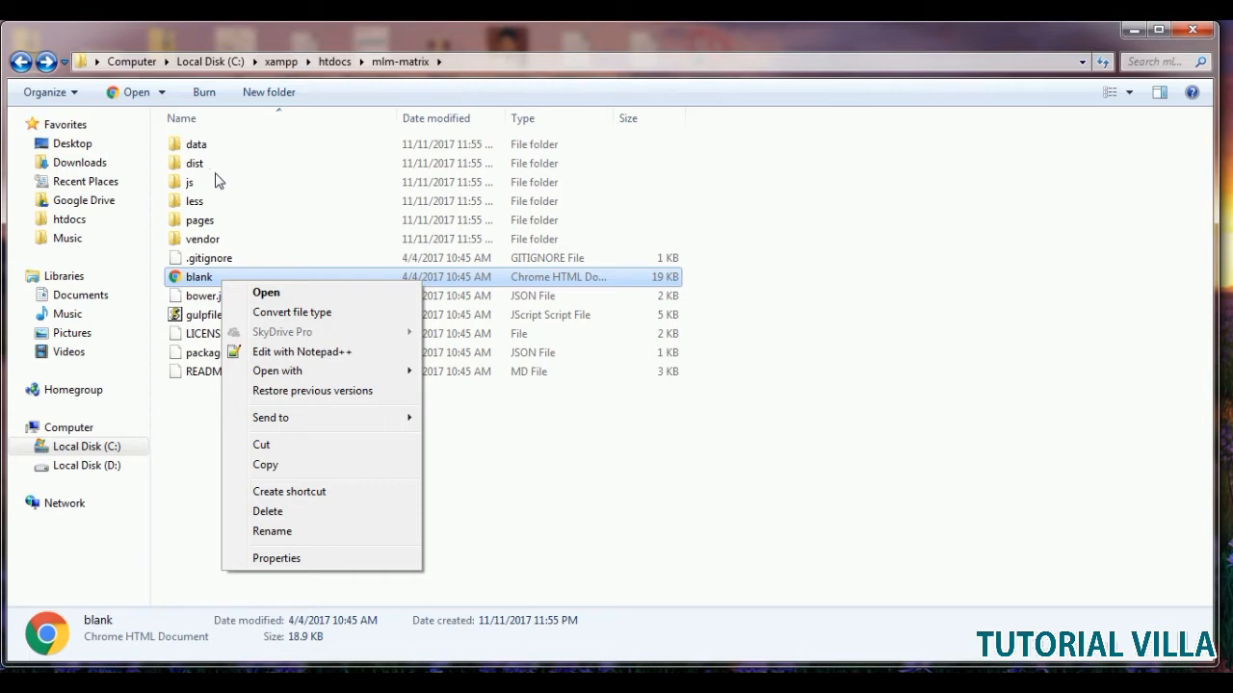
{"action": "mouse_move", "coordinate": [212, 281]}
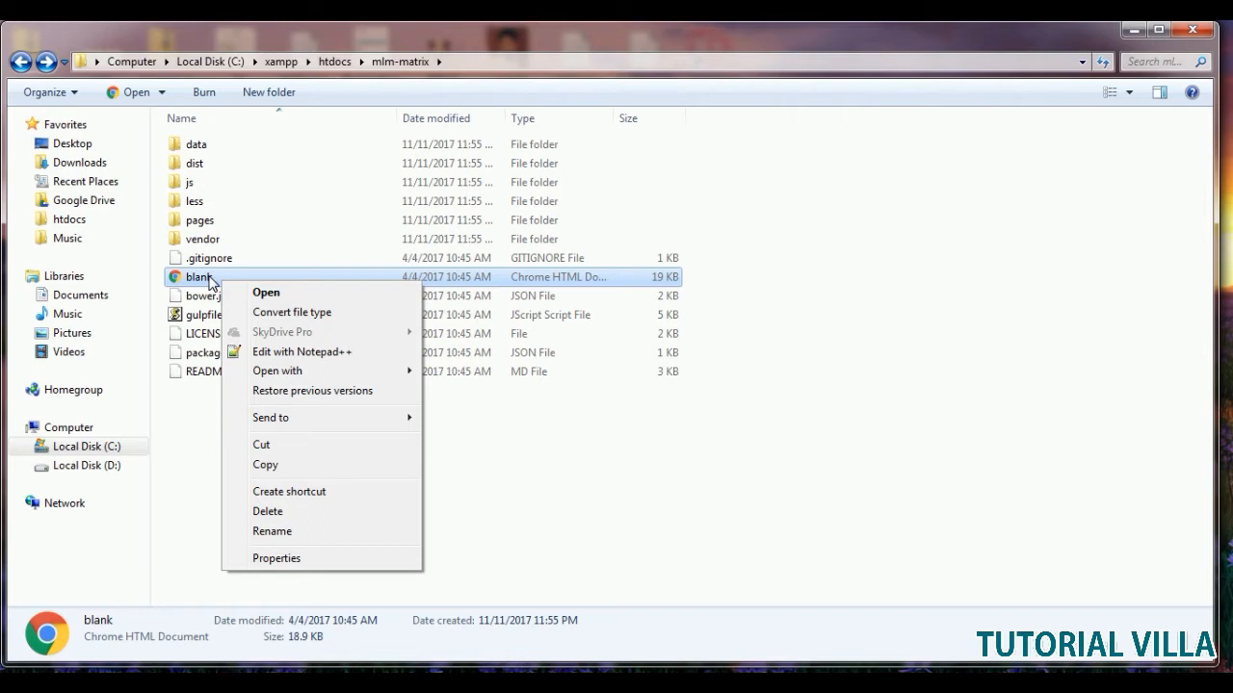
{"action": "mouse_move", "coordinate": [267, 293]}
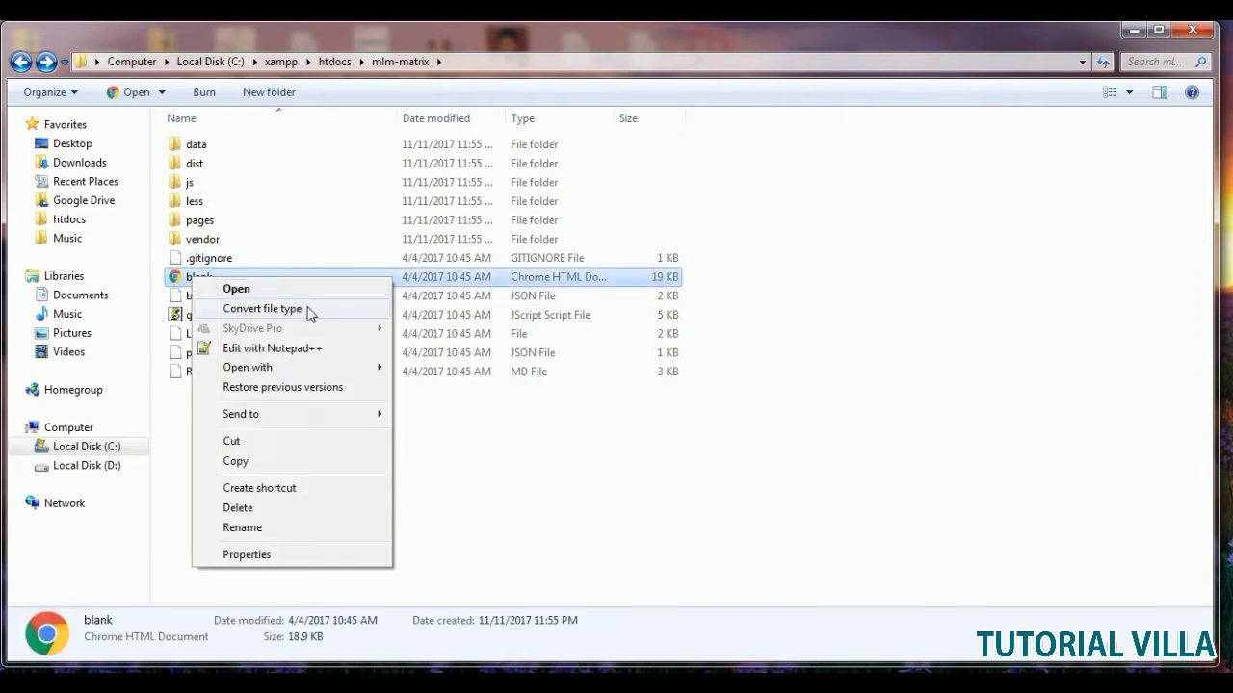
{"action": "mouse_move", "coordinate": [362, 352]}
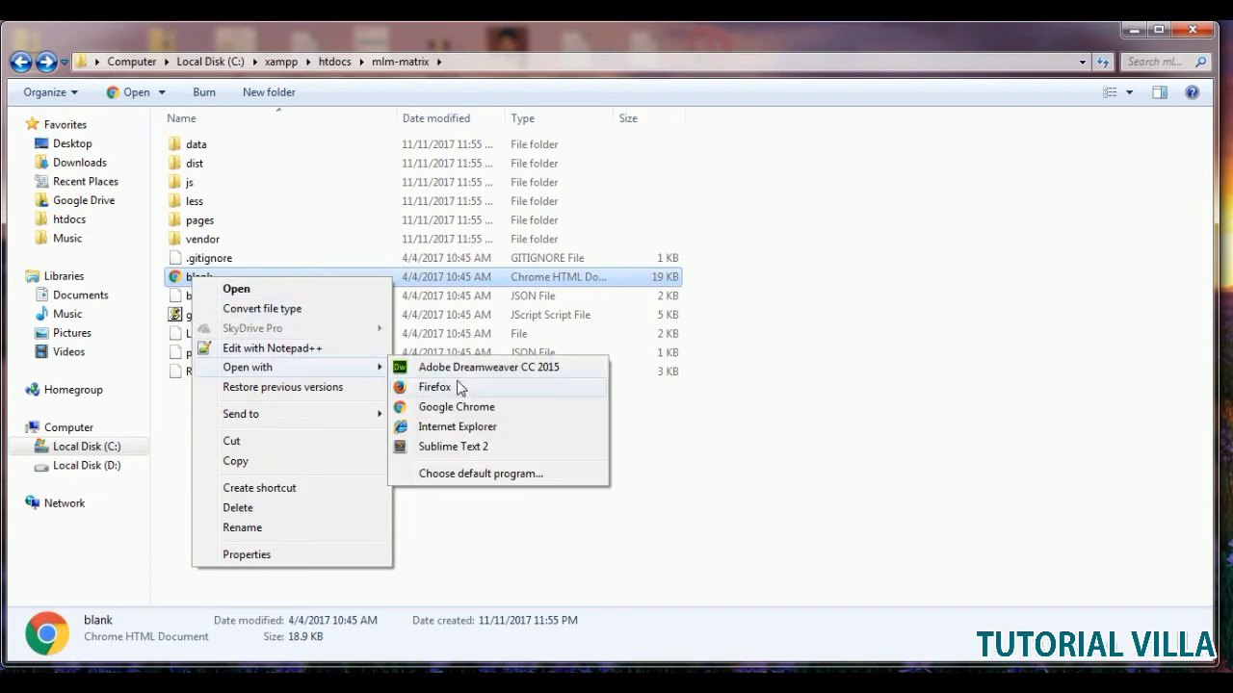
{"action": "left_click", "coordinate": [489, 365]}
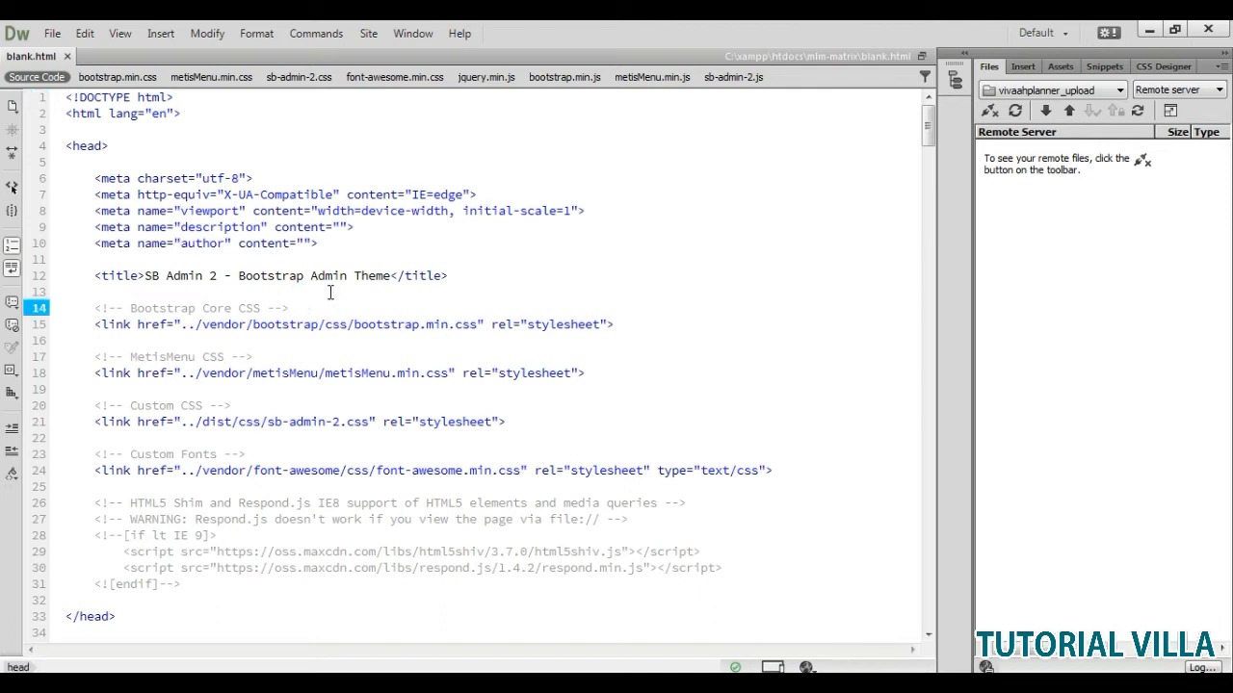
- Replace the <title> text with 'Blank Page' in Code view
{"action": "scroll", "scroll_direction": "down", "scroll_amount": 3}
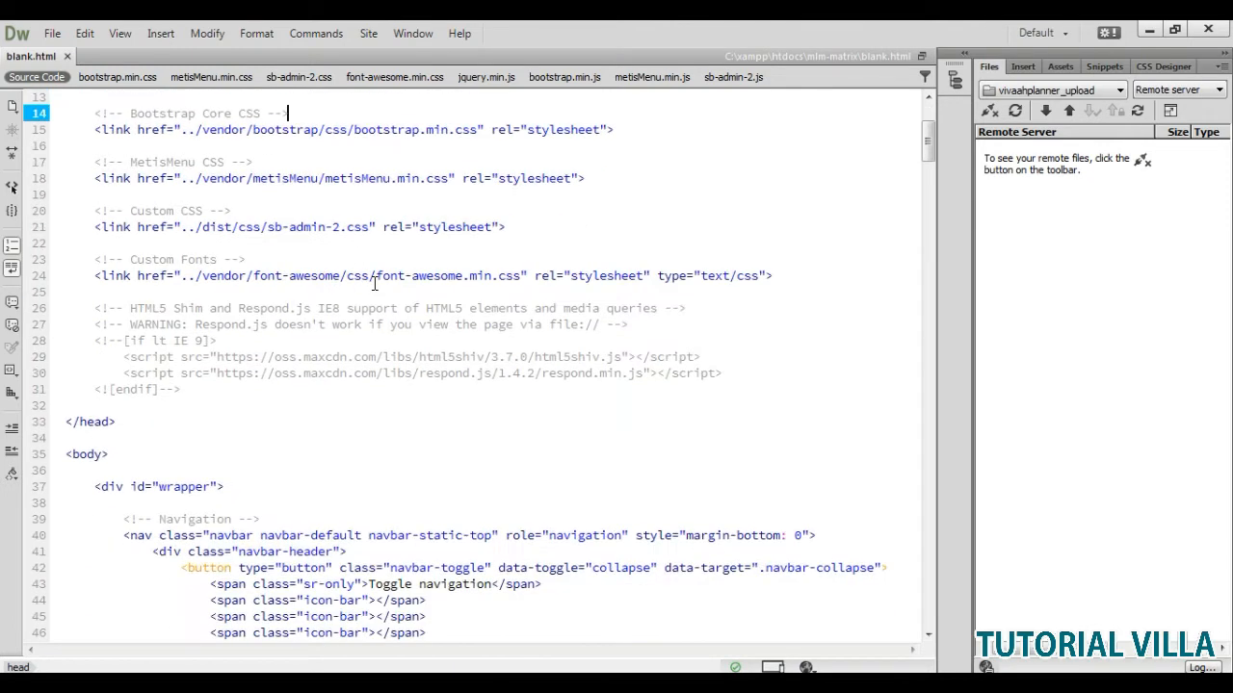
{"action": "scroll", "scroll_direction": "up", "scroll_amount": 3}
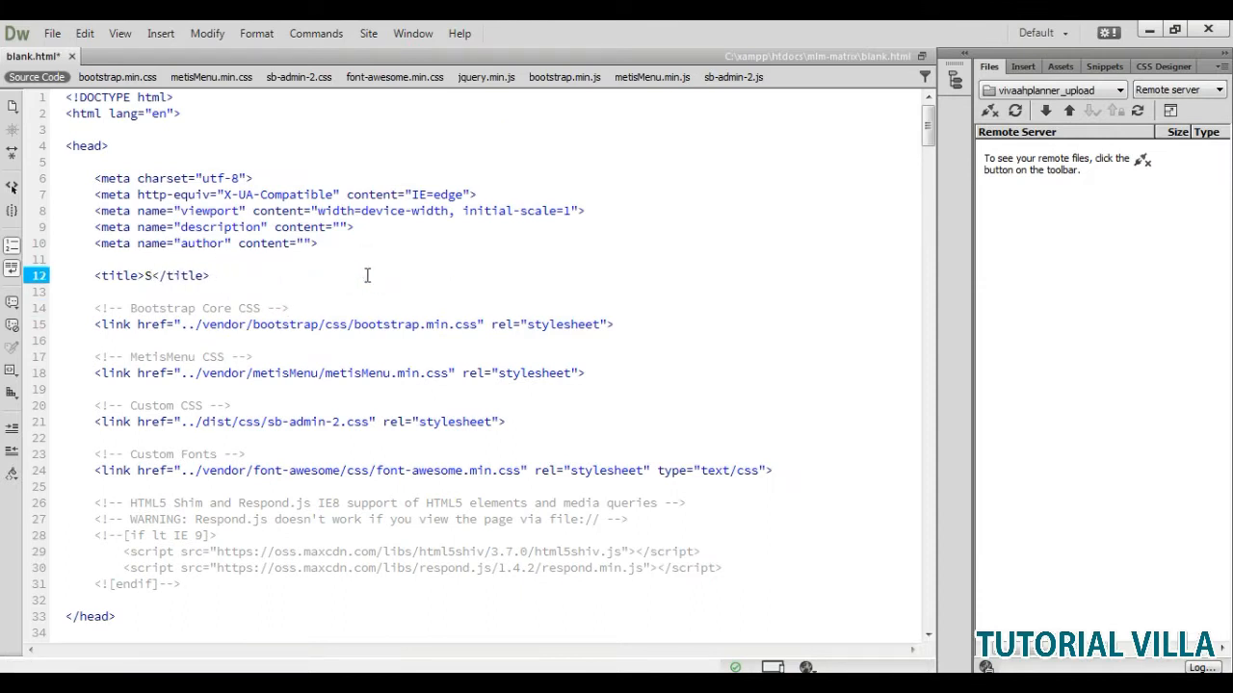
{"action": "key", "text": "Backspace"}
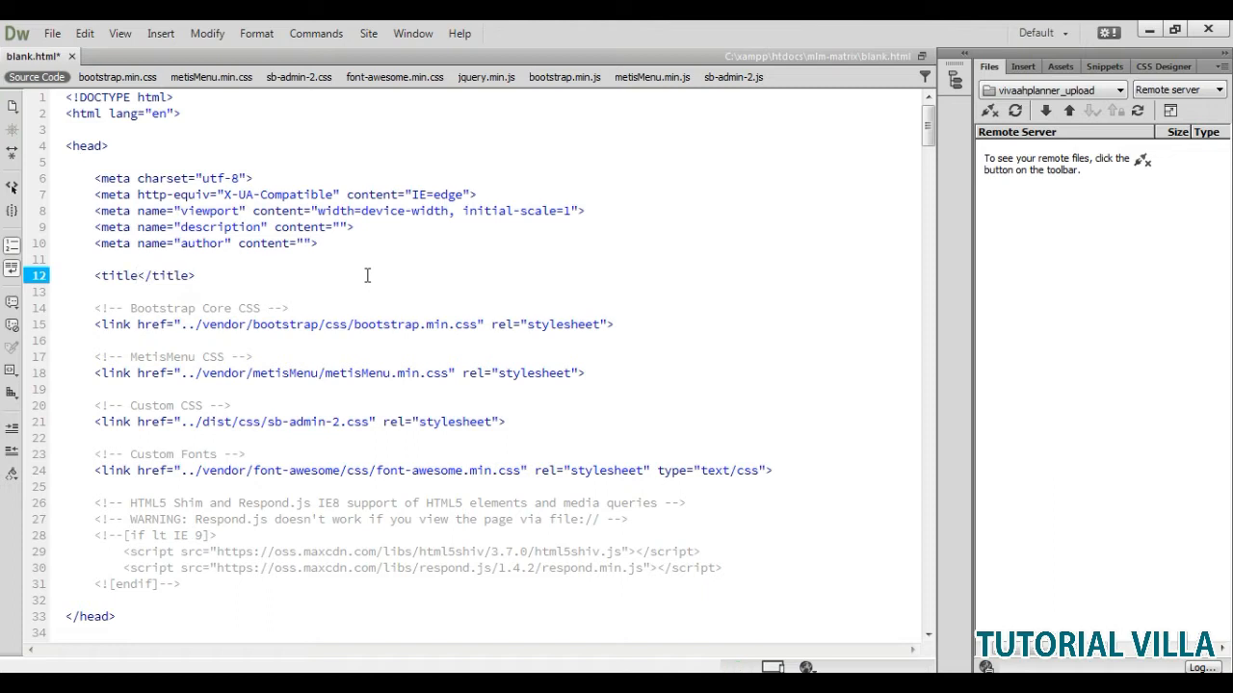
{"action": "type", "text": "Blank P"}
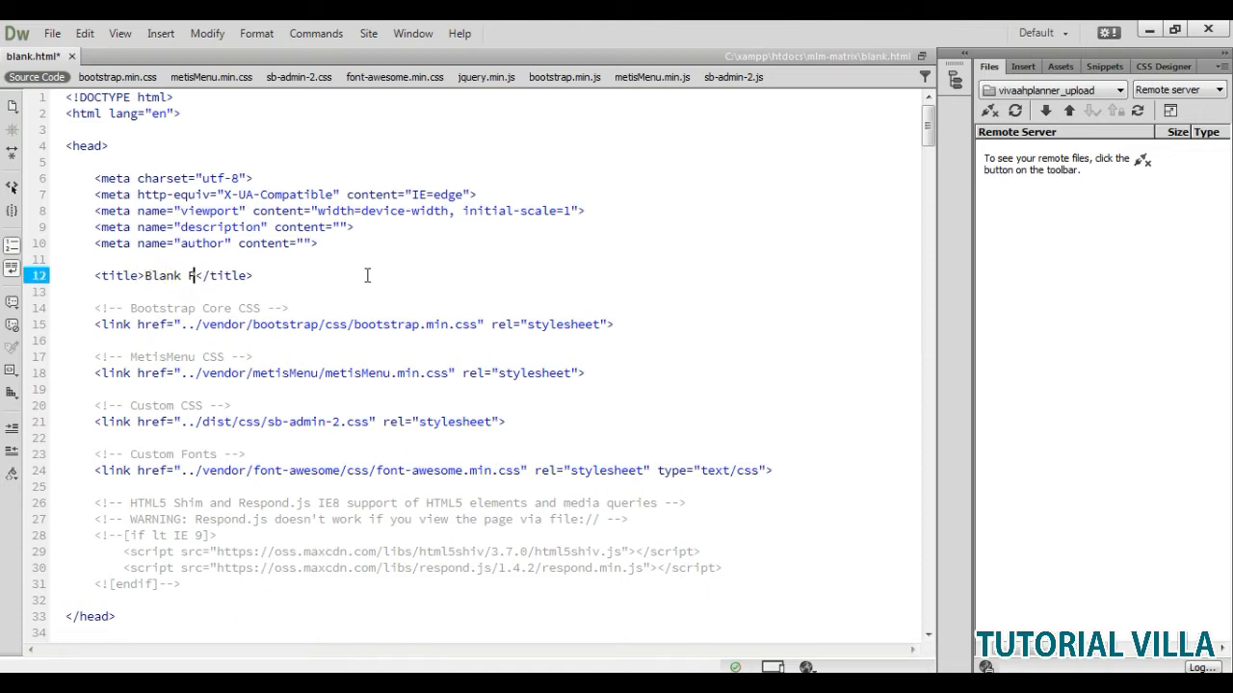
{"action": "type", "text": "lag"}
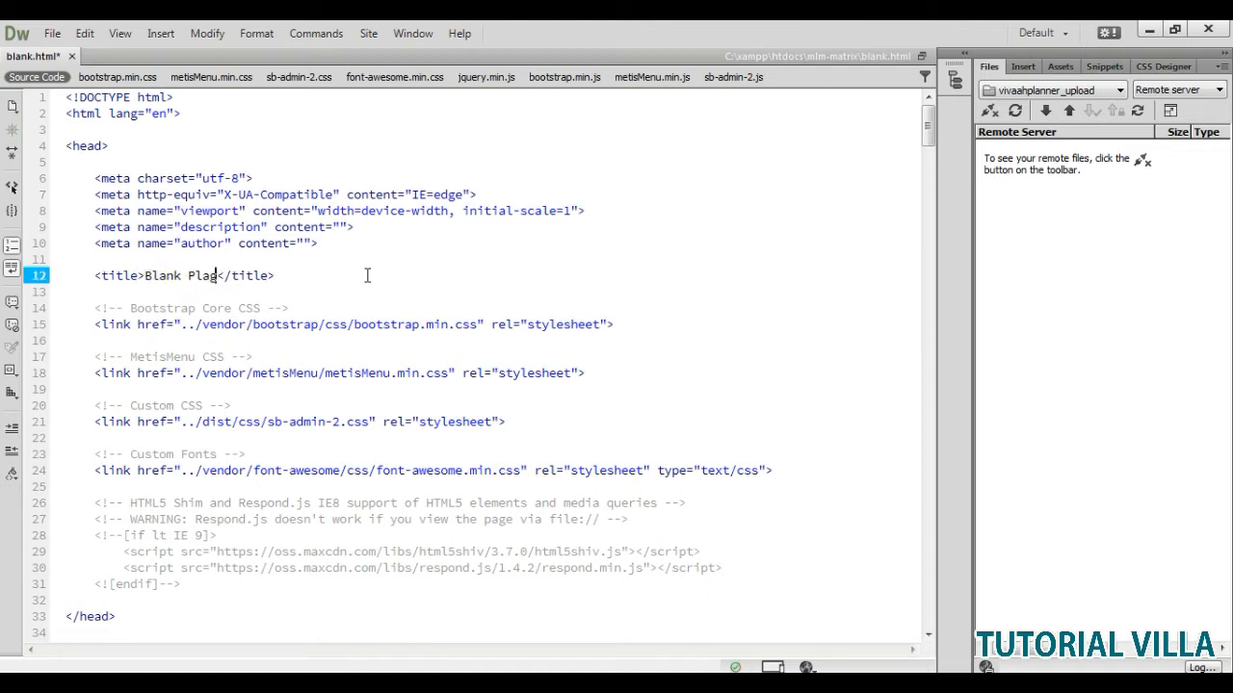
{"action": "key", "text": "BackSpace"}
{"action": "type", "text": "e"}
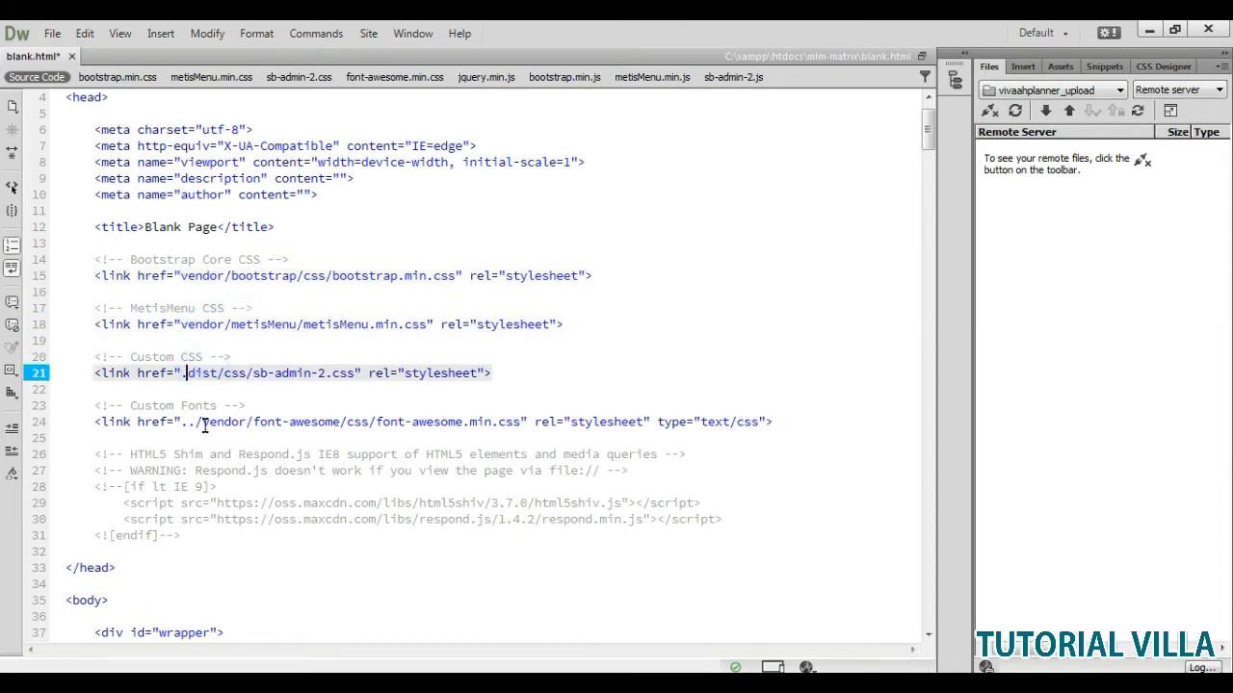
- Scroll down through the code to the script paths at the bottom of the file
{"action": "scroll", "scroll_direction": "down", "scroll_amount": 3}
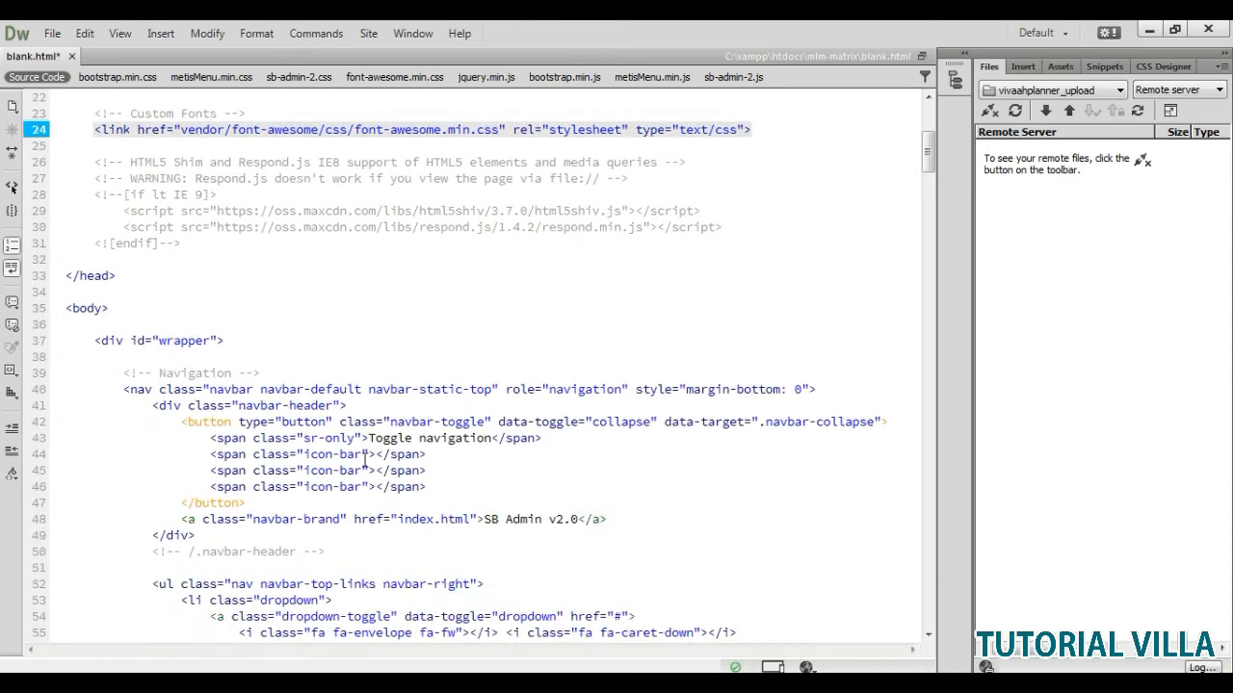
{"action": "scroll", "scroll_direction": "down", "scroll_amount": 3}
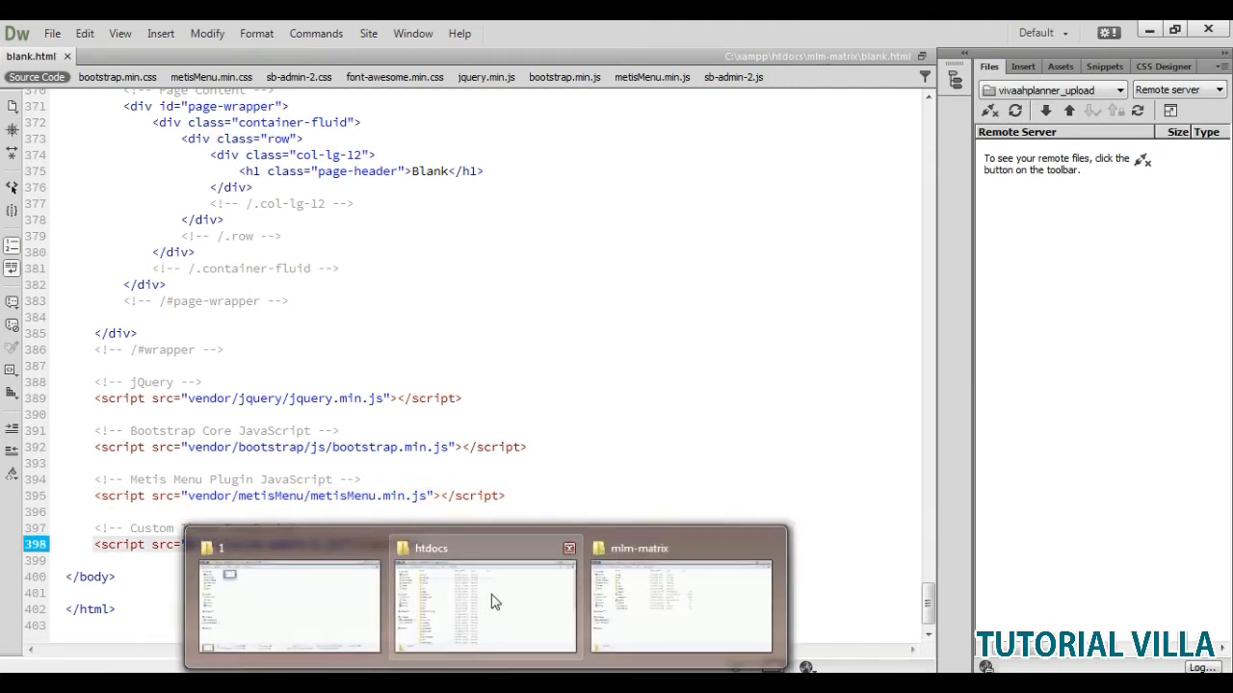
- Open blank.html from the mlm-matrix folder in Chrome and try the header dropdowns
{"action": "left_click", "coordinate": [682, 606]}
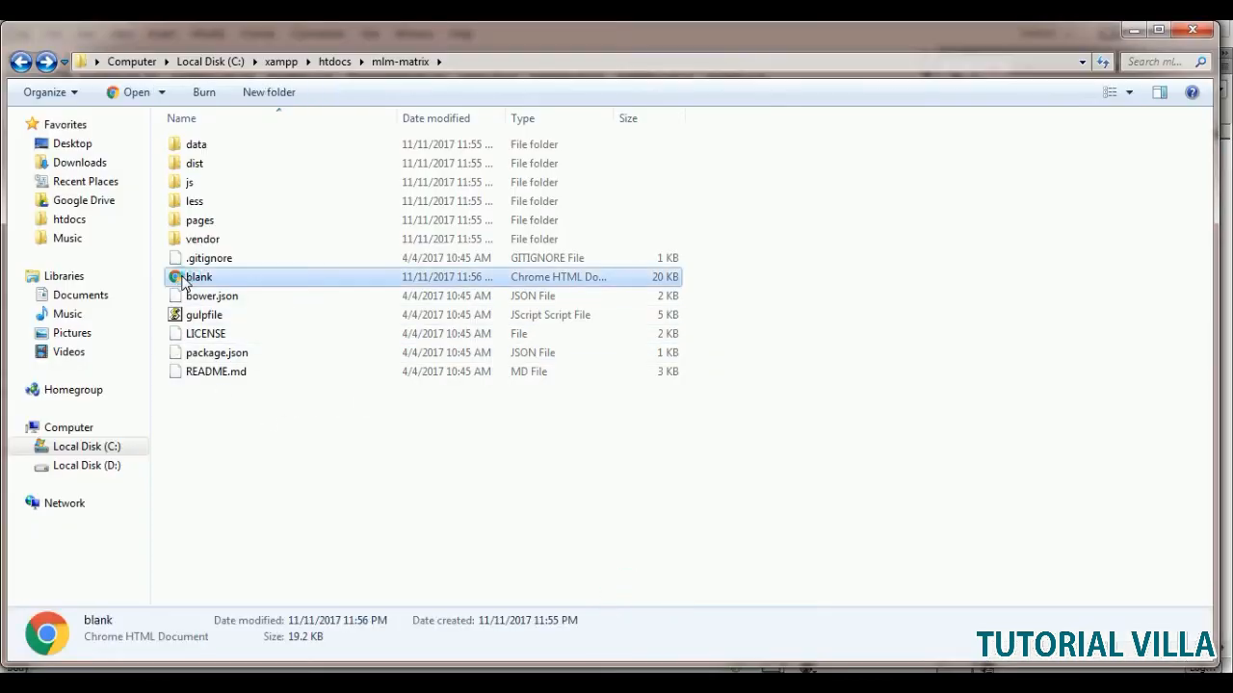
{"action": "double_click", "coordinate": [199, 277]}
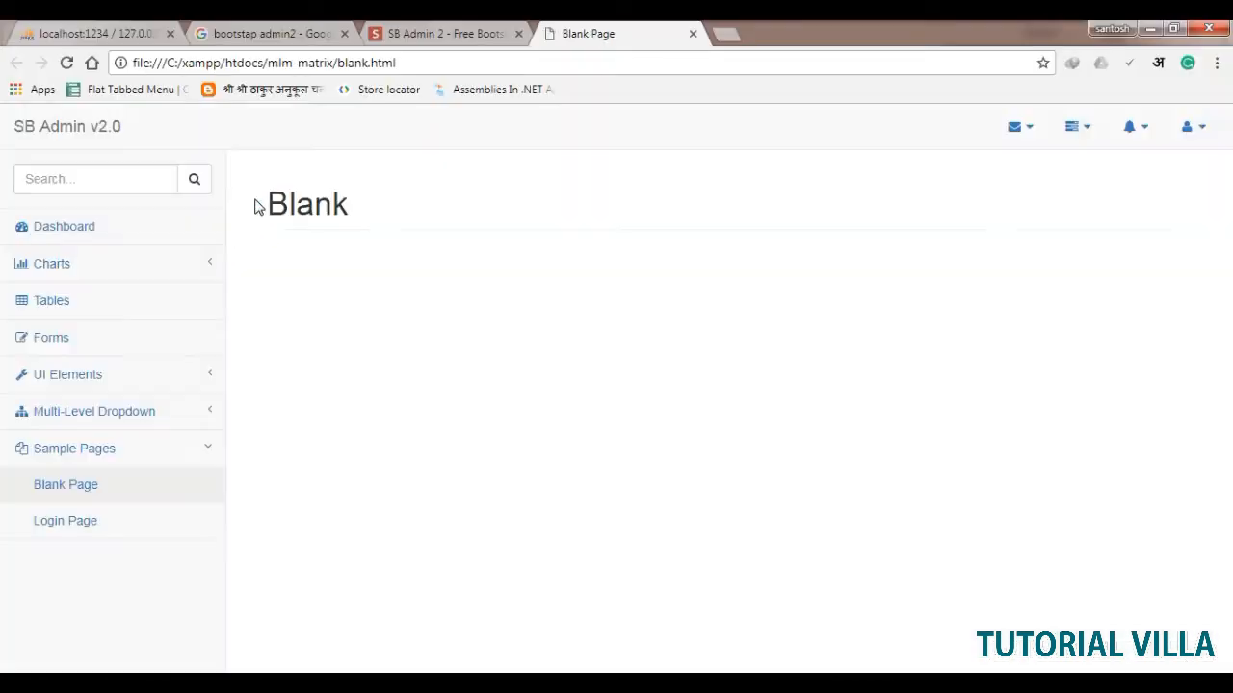
{"action": "mouse_move", "coordinate": [418, 245]}
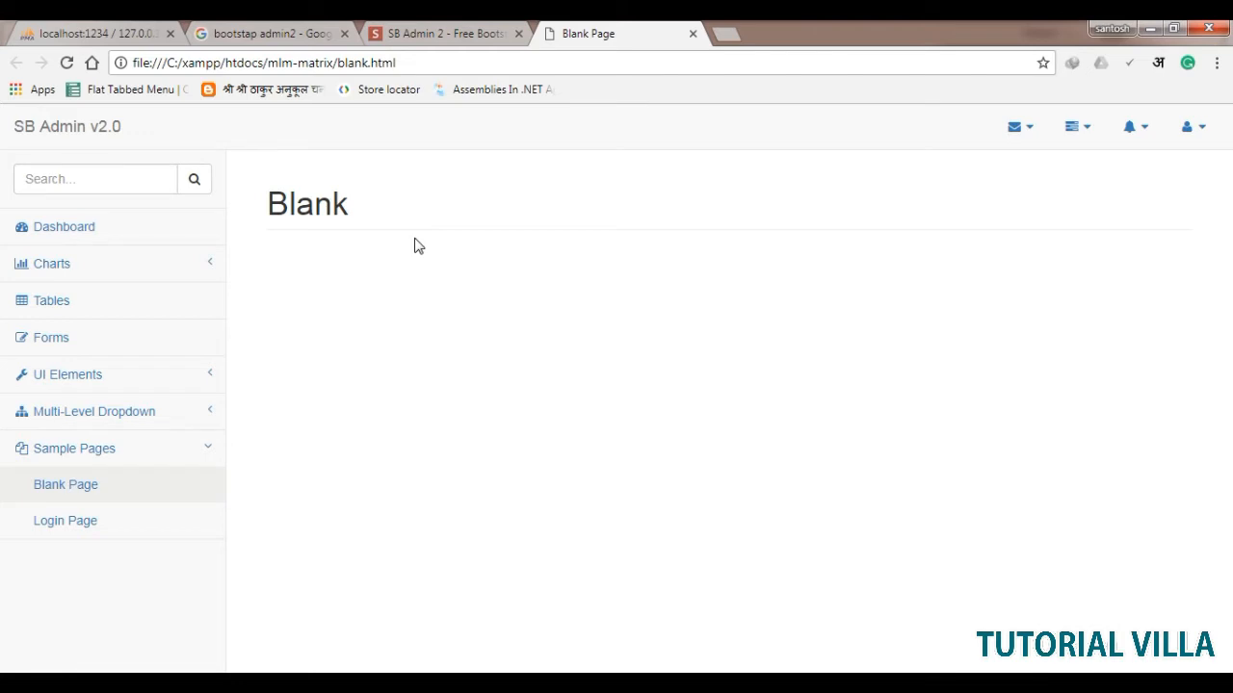
{"action": "left_click", "coordinate": [1013, 127]}
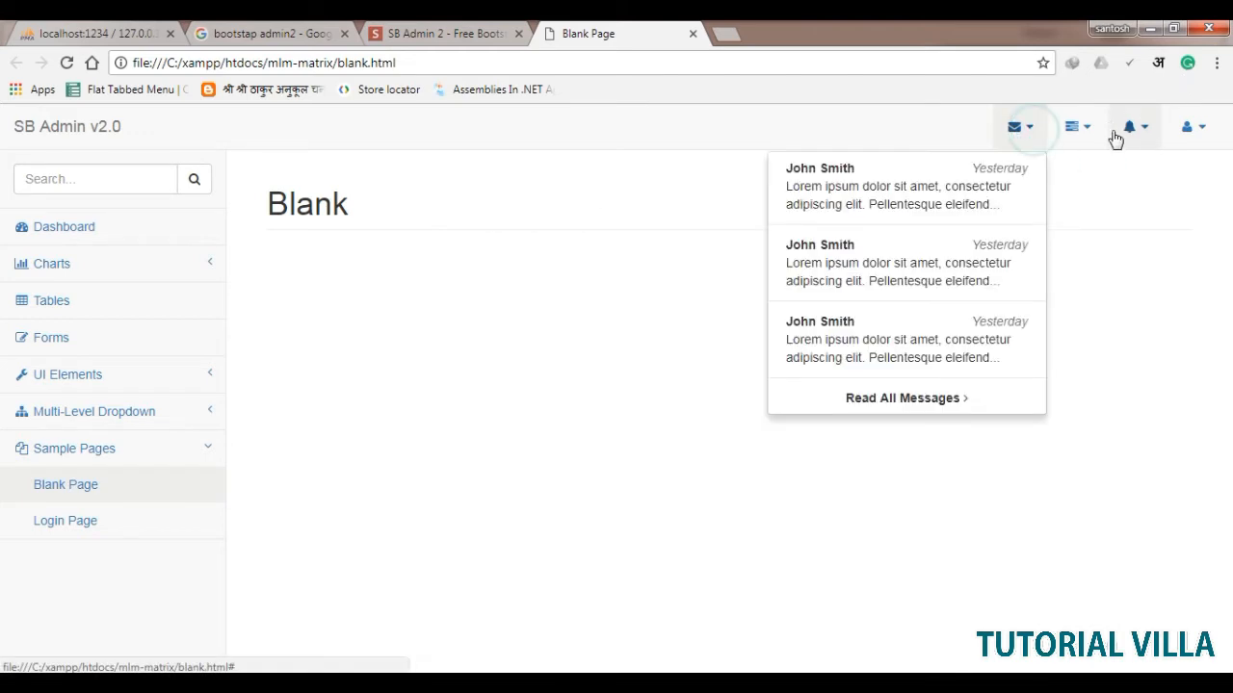
{"action": "left_click", "coordinate": [1129, 127]}
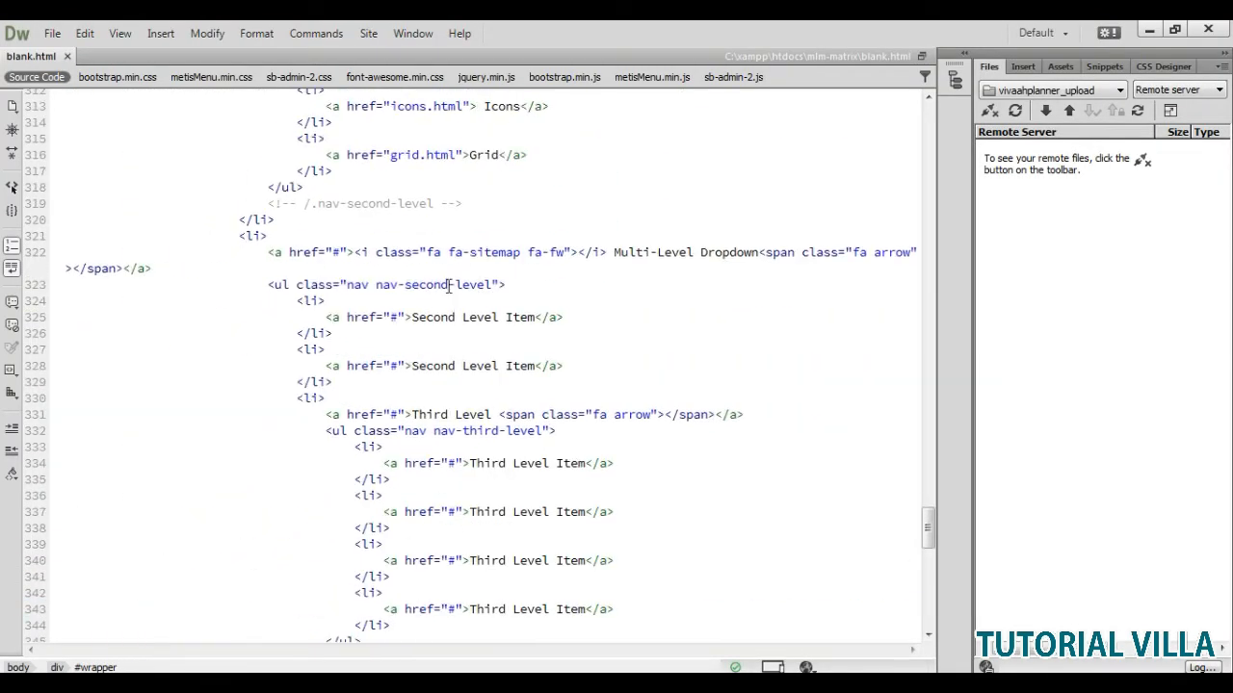
- Scroll through the code to locate the Sample Pages submenu links
{"action": "scroll", "scroll_direction": "up", "scroll_amount": 3}
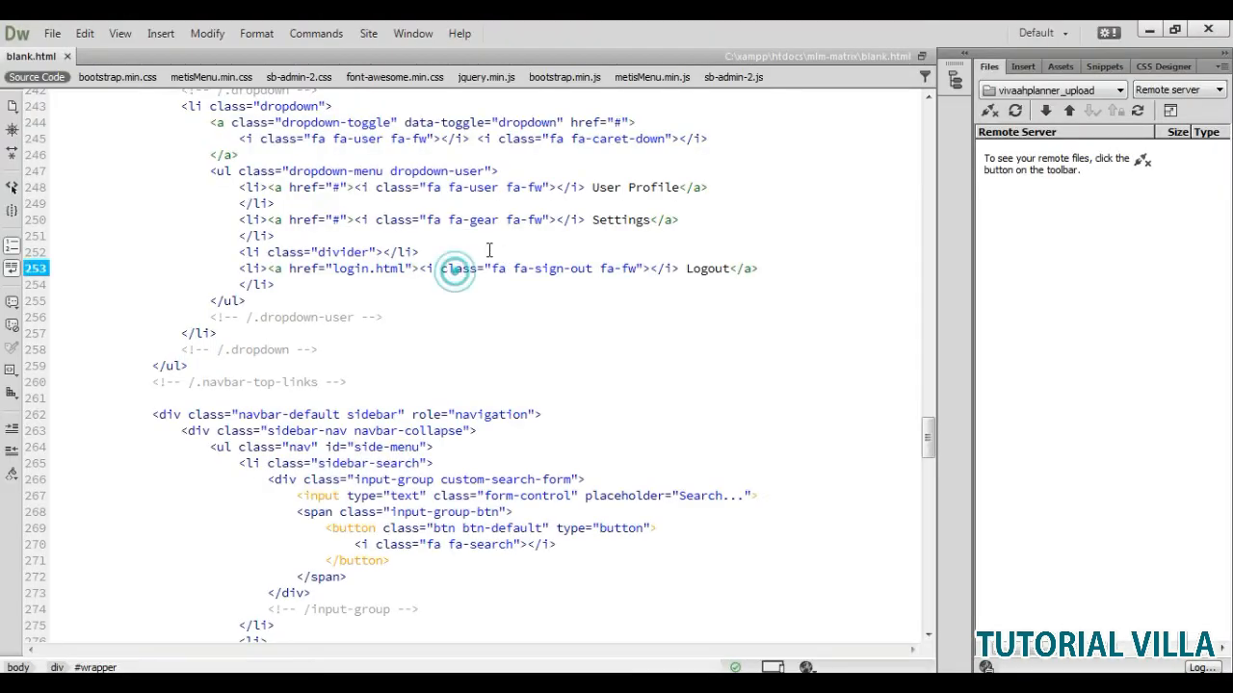
{"action": "scroll", "scroll_direction": "down", "scroll_amount": 3}
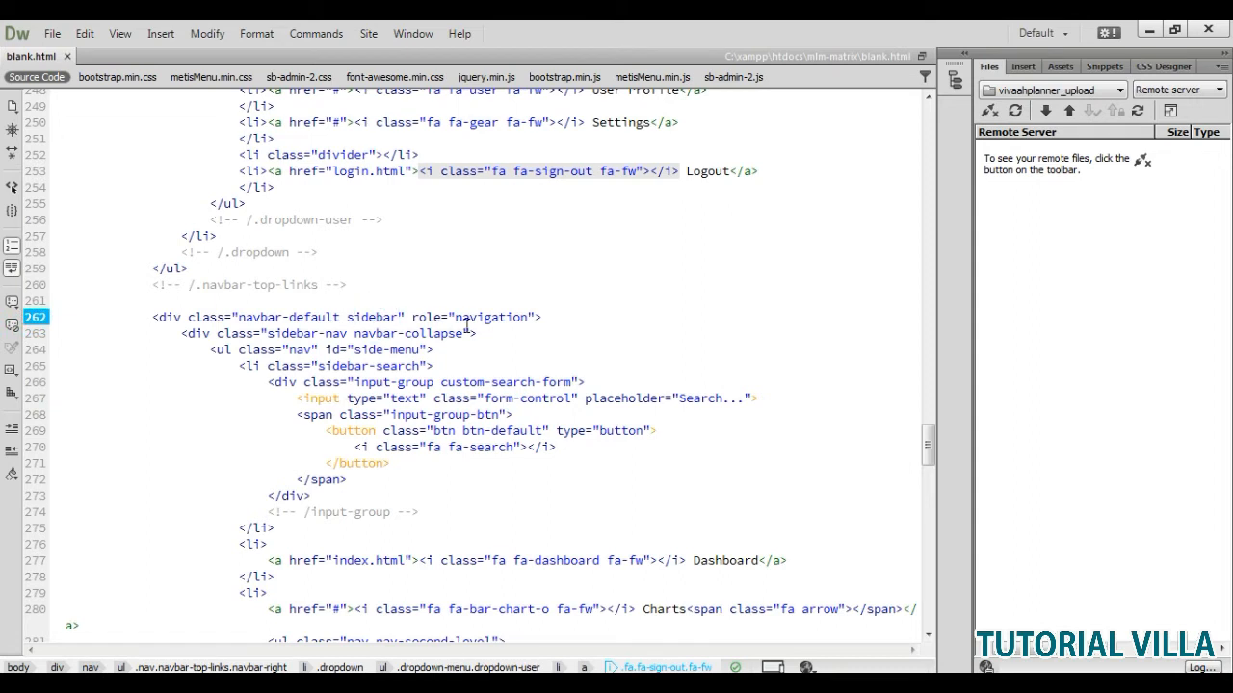
{"action": "scroll", "scroll_direction": "down", "scroll_amount": 3}
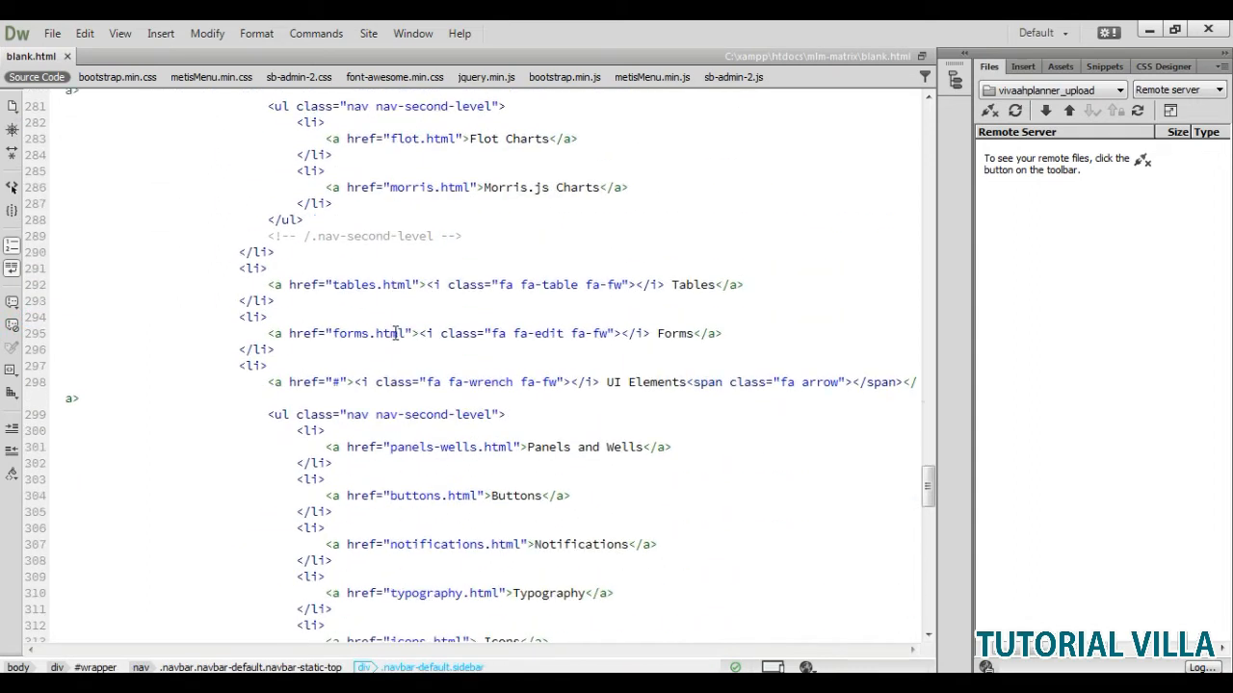
{"action": "scroll", "scroll_direction": "down", "scroll_amount": 3}
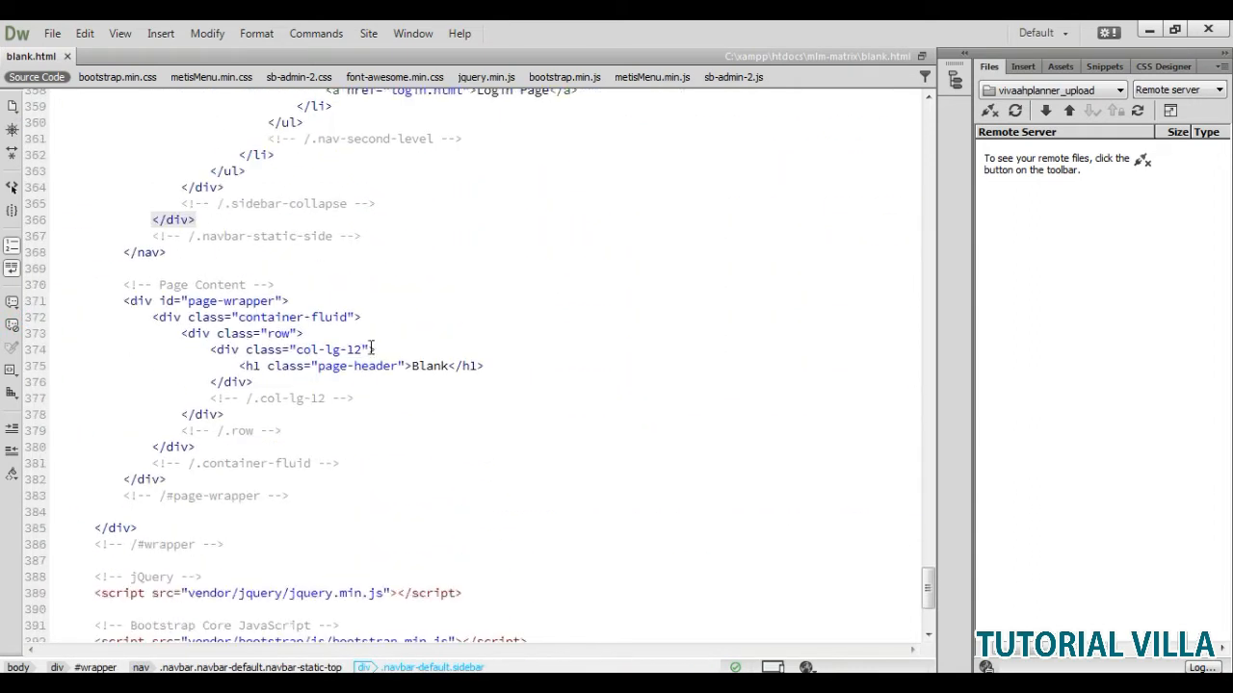
{"action": "scroll", "scroll_direction": "up", "scroll_amount": 3}
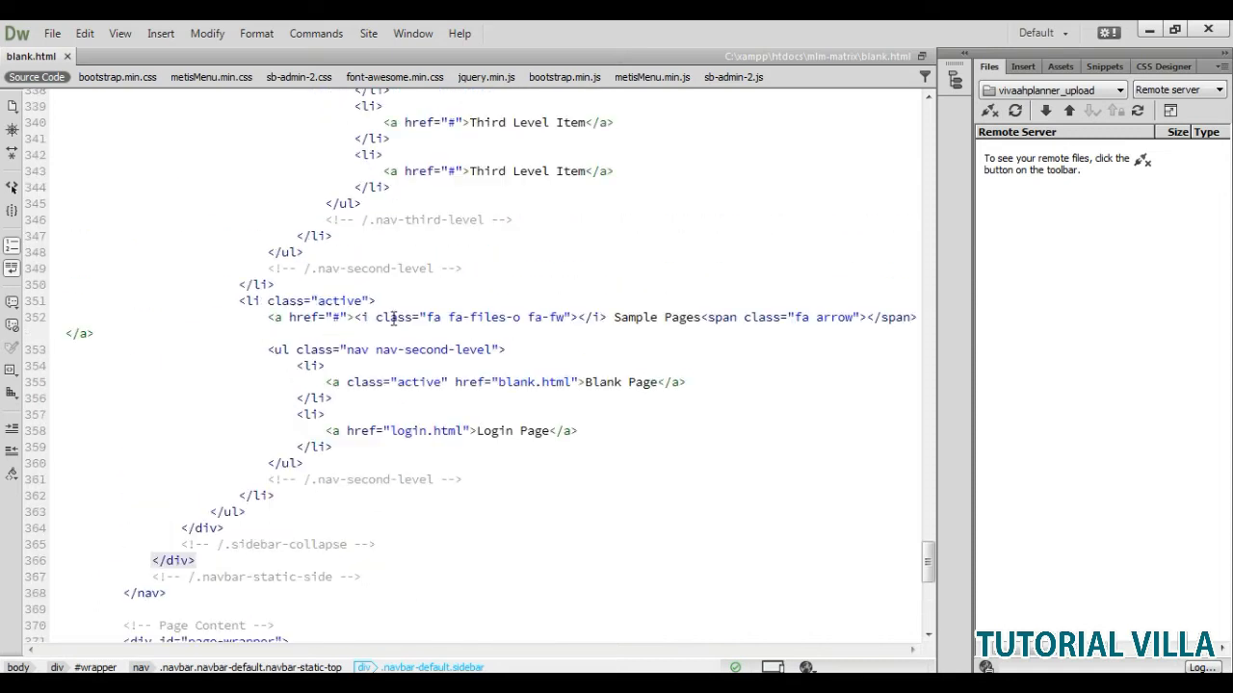
{"action": "left_click", "coordinate": [644, 389]}
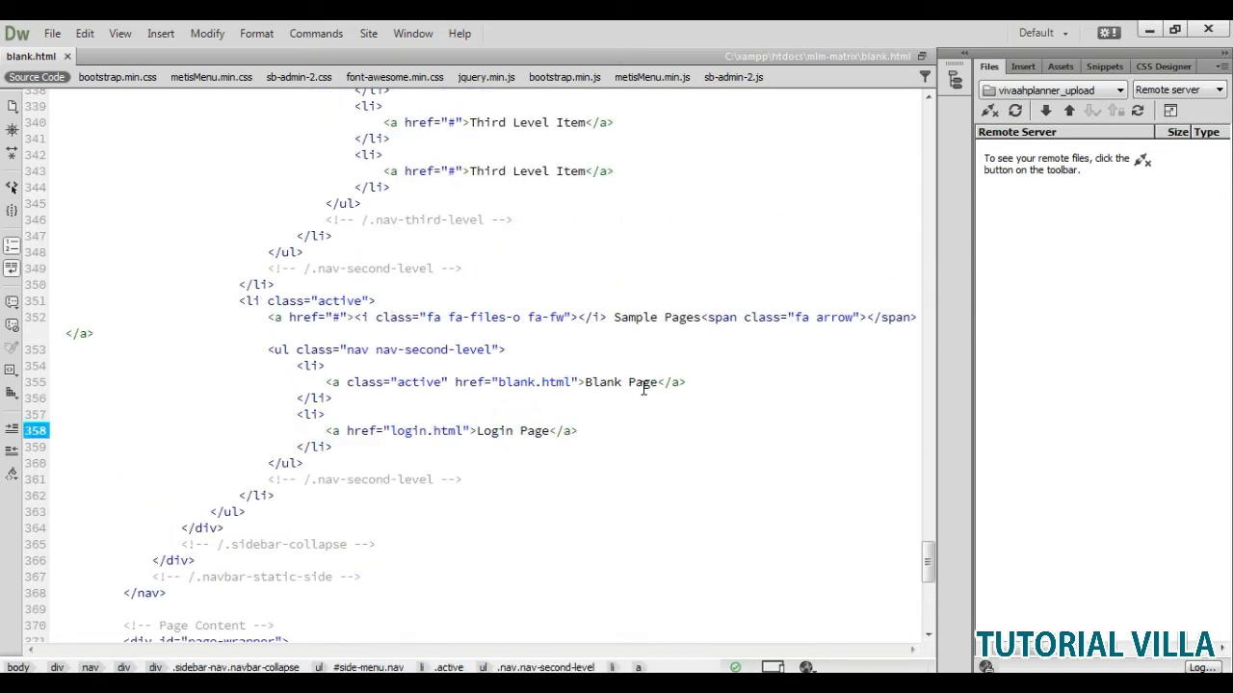
- Fold the <ul class="nav navbar-top-links"> block and select it
{"action": "scroll", "scroll_direction": "up", "scroll_amount": 3}
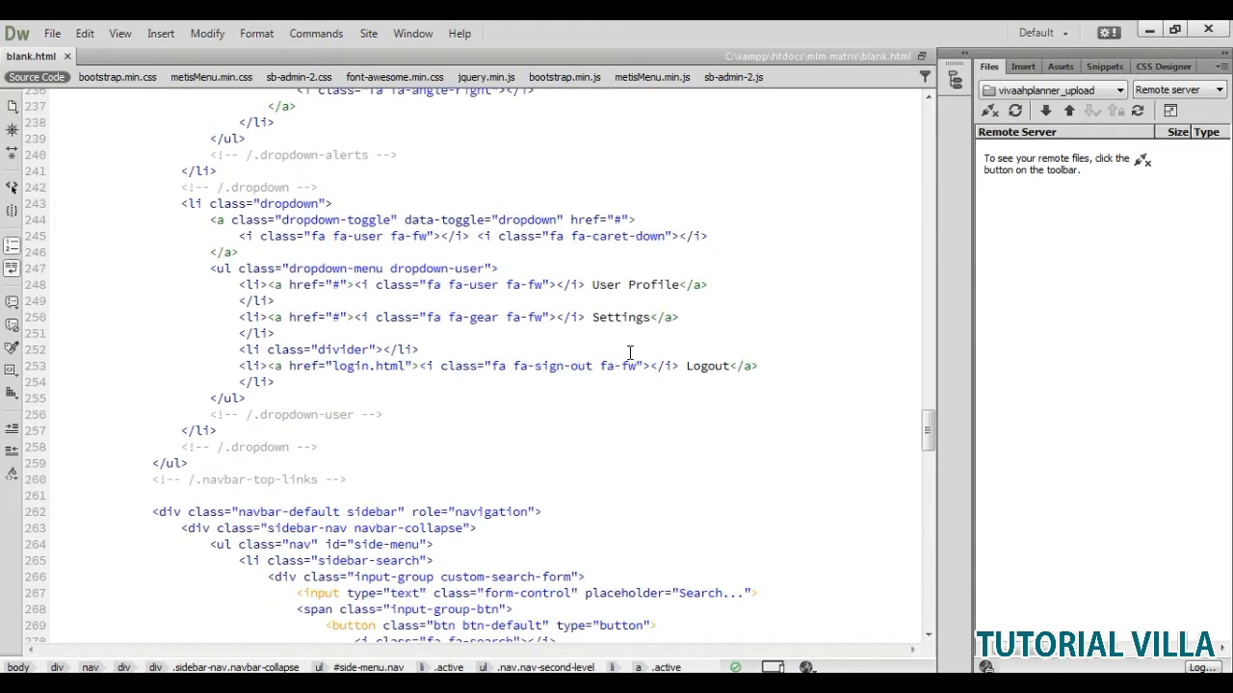
{"action": "scroll", "scroll_direction": "up", "scroll_amount": 3}
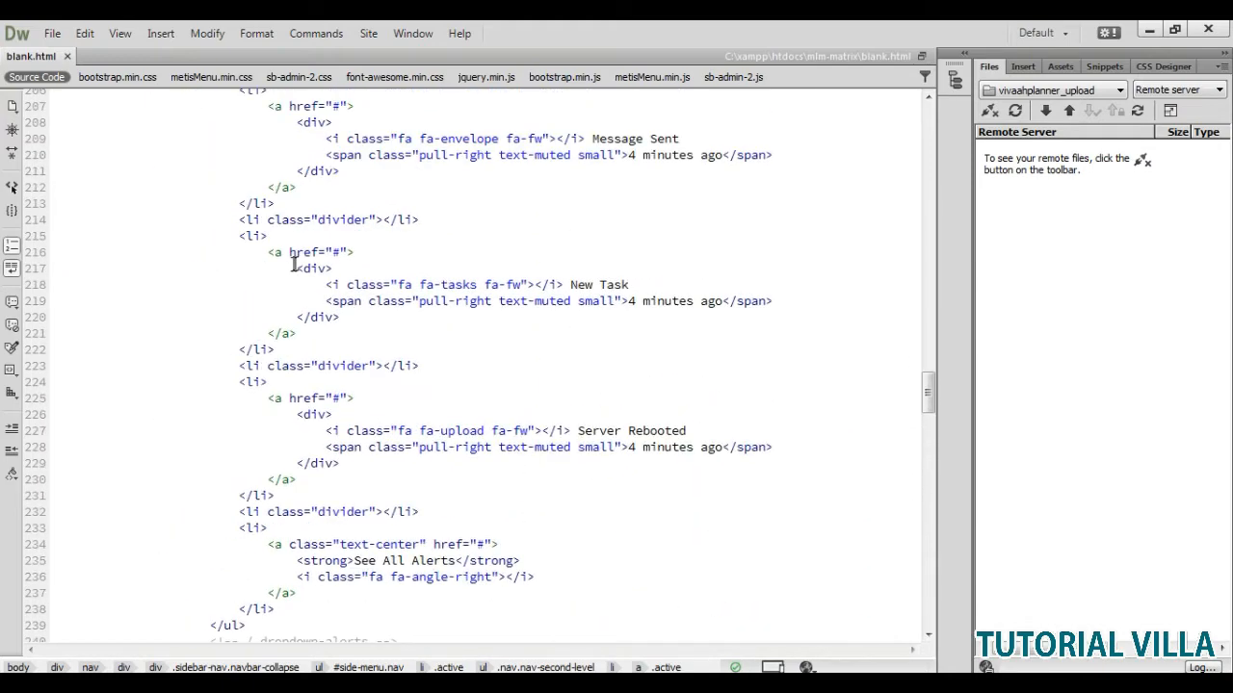
{"action": "scroll", "scroll_direction": "up", "scroll_amount": 3}
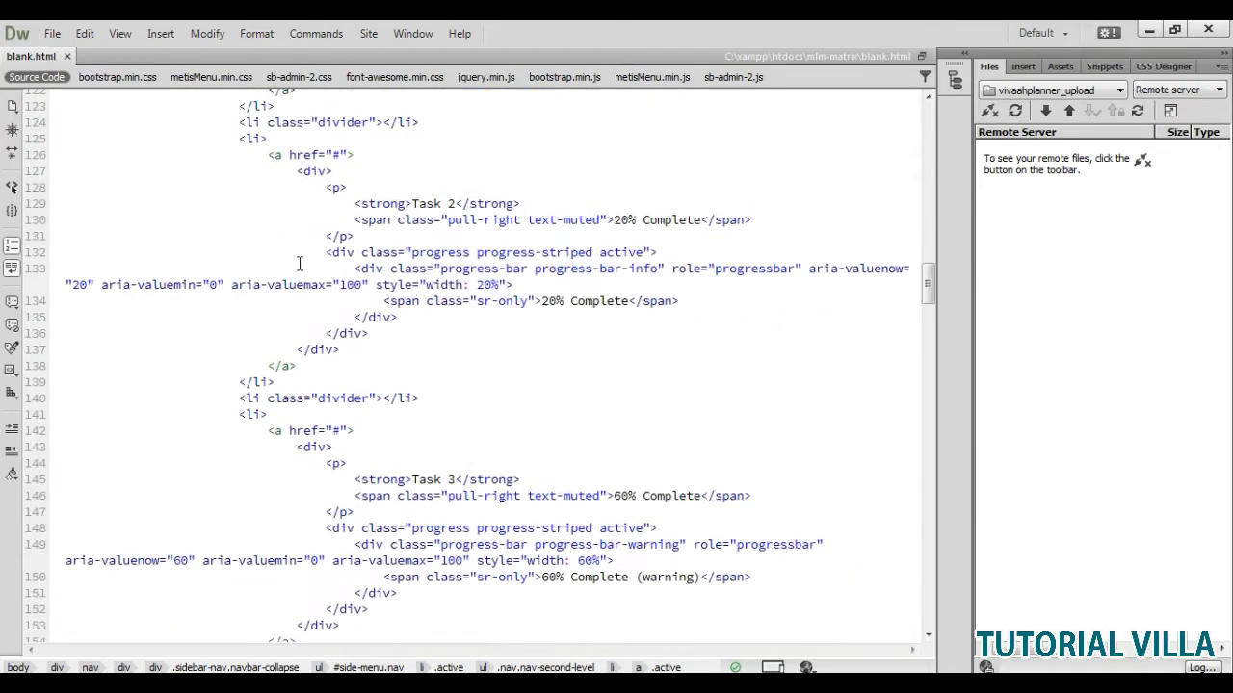
{"action": "scroll", "scroll_direction": "up", "scroll_amount": 3}
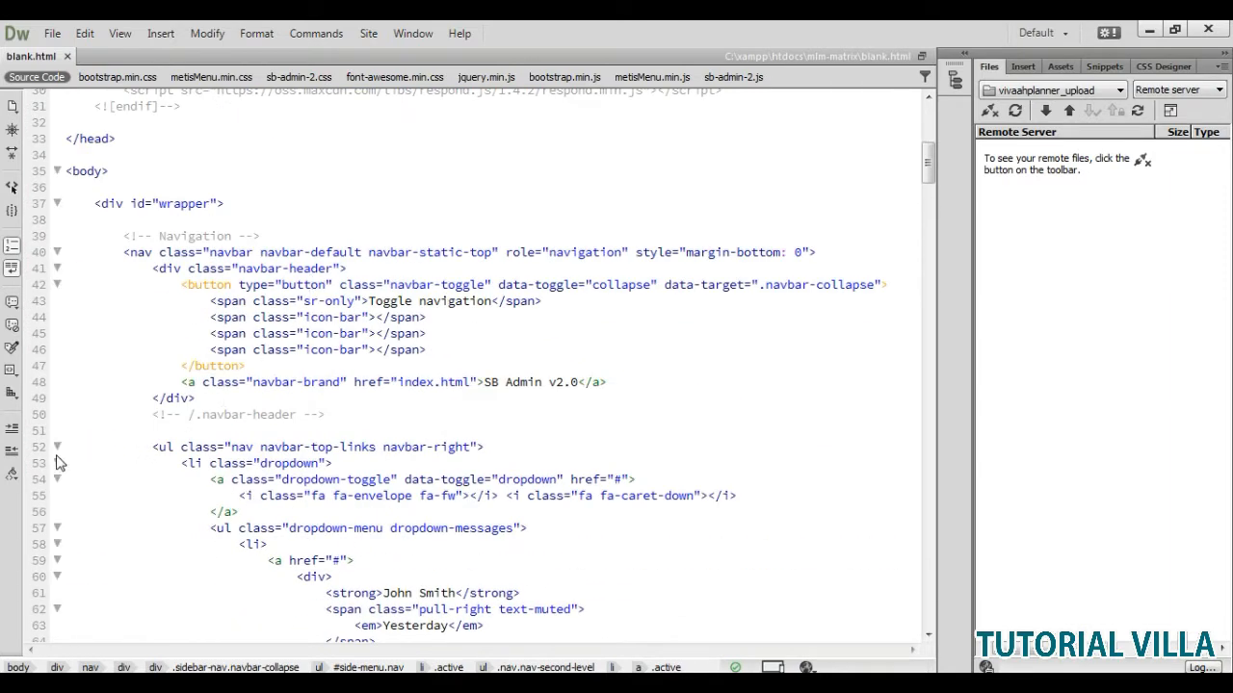
{"action": "left_click", "coordinate": [58, 446]}
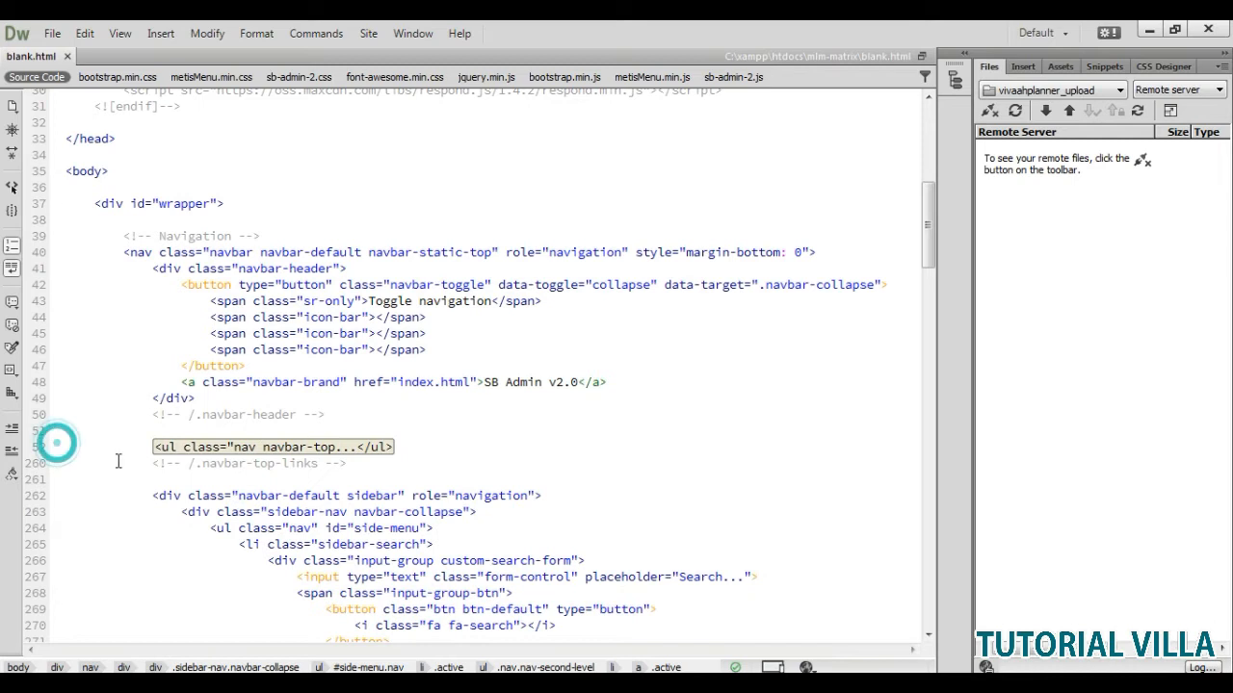
{"action": "left_click", "coordinate": [272, 447]}
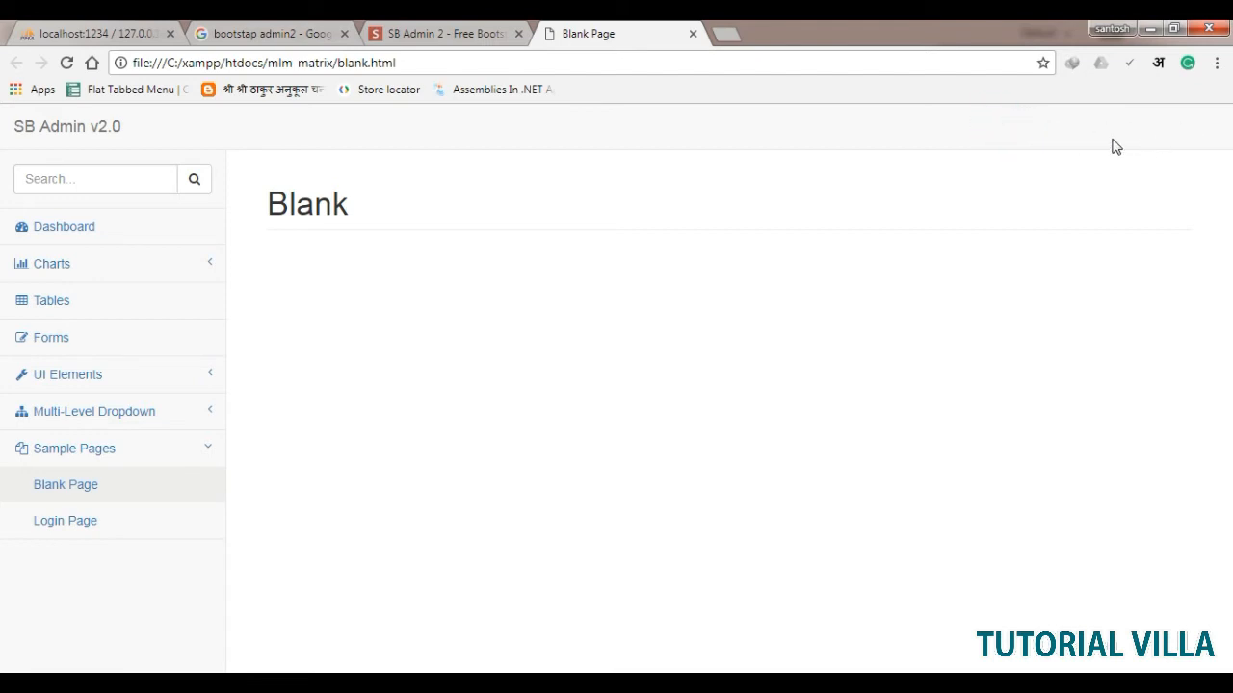
{"action": "mouse_move", "coordinate": [547, 245]}
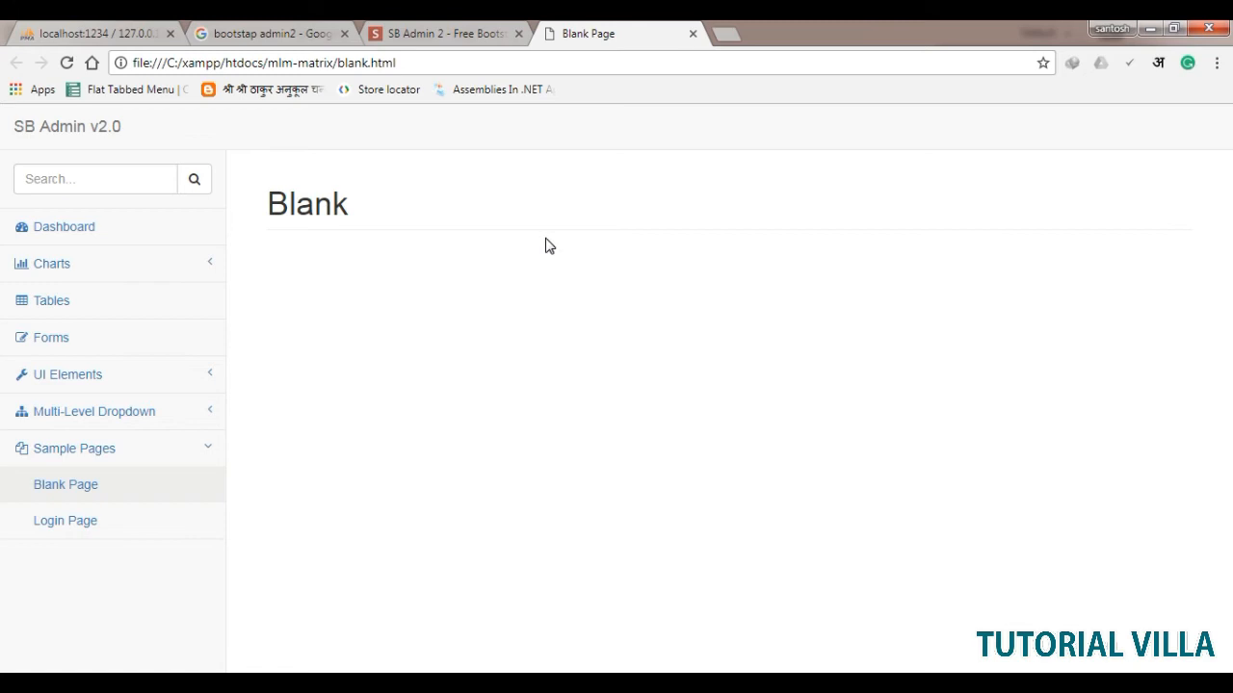
{"action": "mouse_move", "coordinate": [268, 324]}
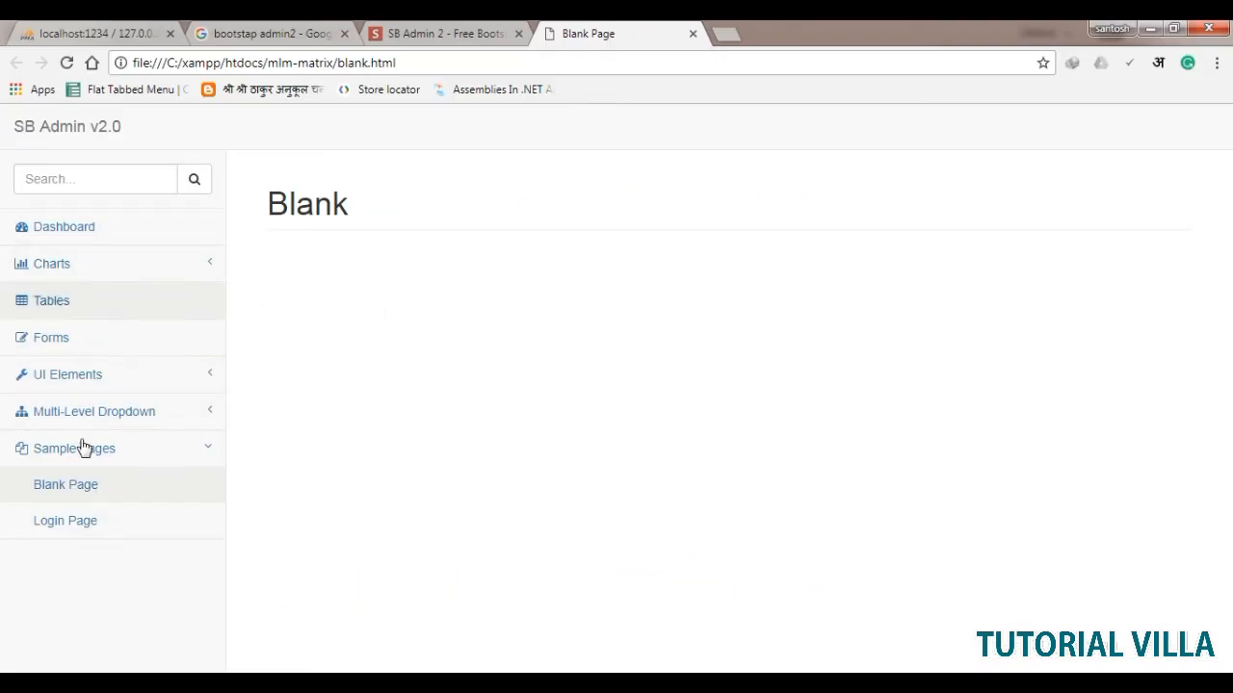
{"action": "mouse_move", "coordinate": [248, 370]}
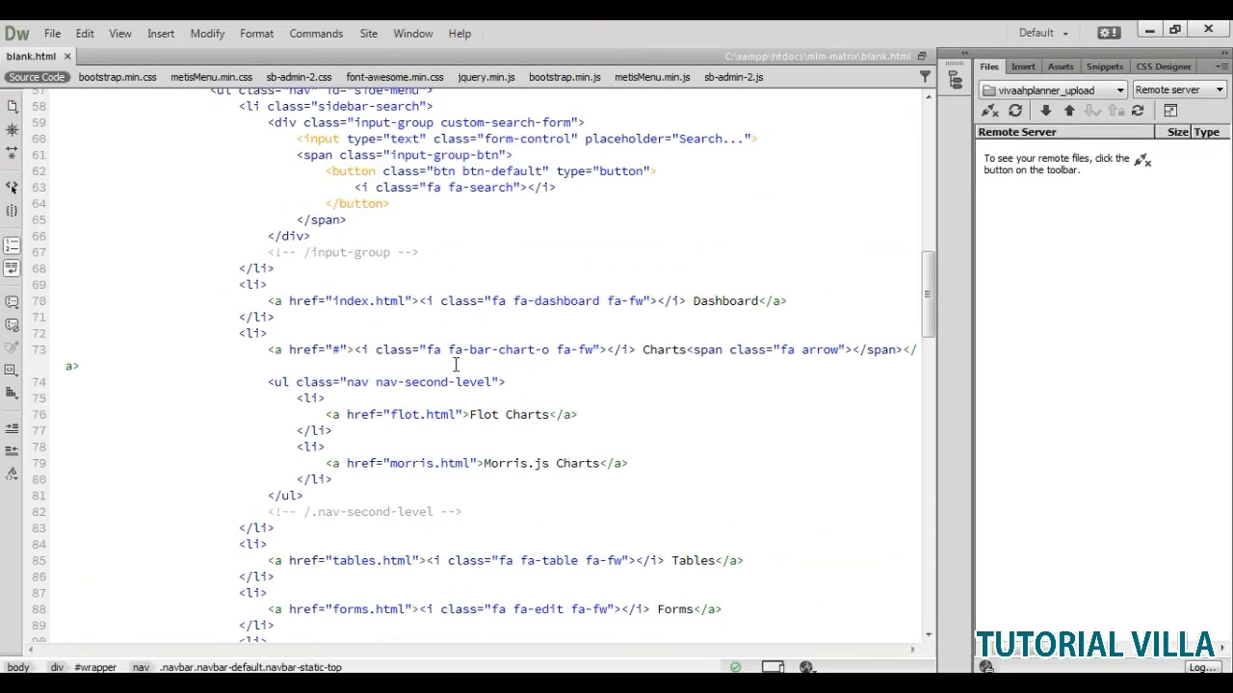
- Fold the Charts, Tables, Forms, UI Elements and Multi-Level Dropdown <li> blocks in the sidebar code
{"action": "scroll", "scroll_direction": "down", "scroll_amount": 3}
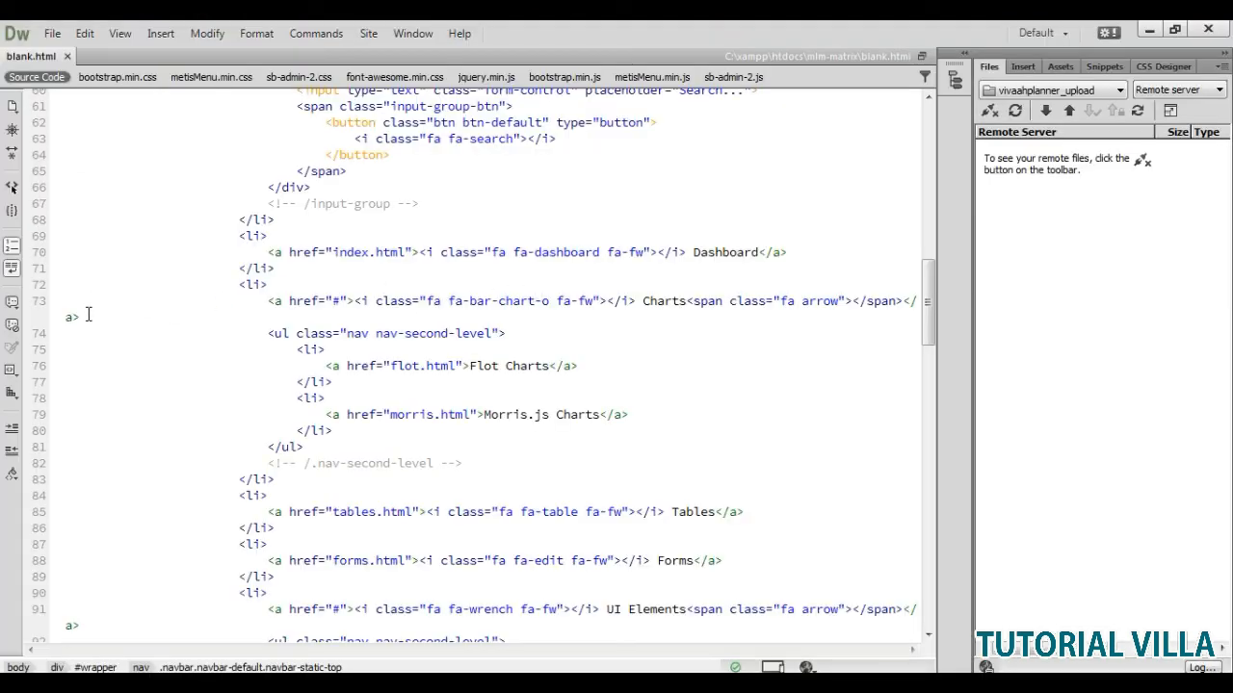
{"action": "left_click", "coordinate": [57, 285]}
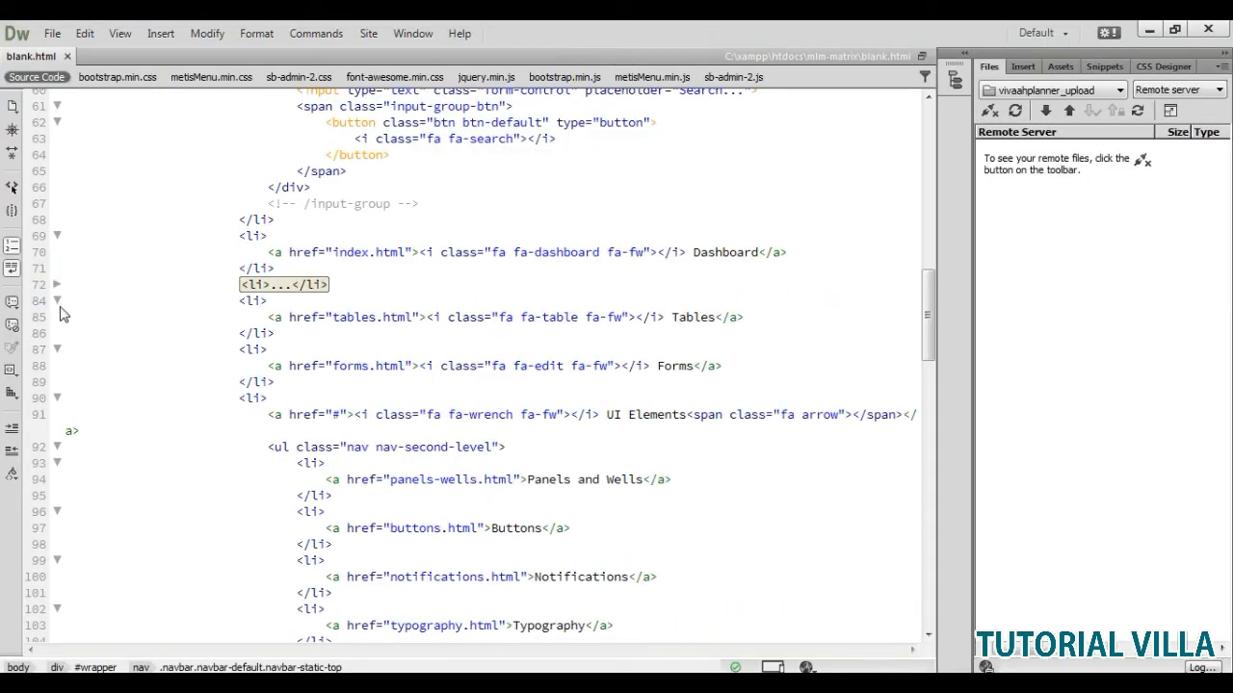
{"action": "left_click", "coordinate": [58, 301]}
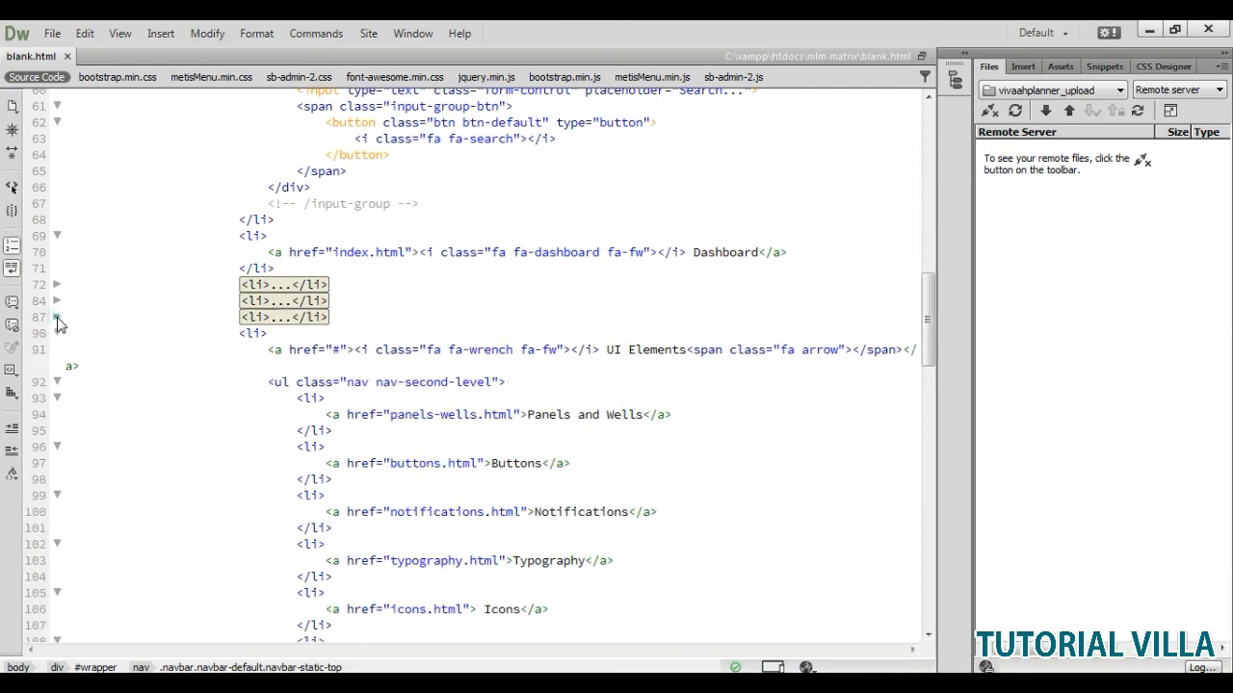
{"action": "left_click", "coordinate": [58, 381]}
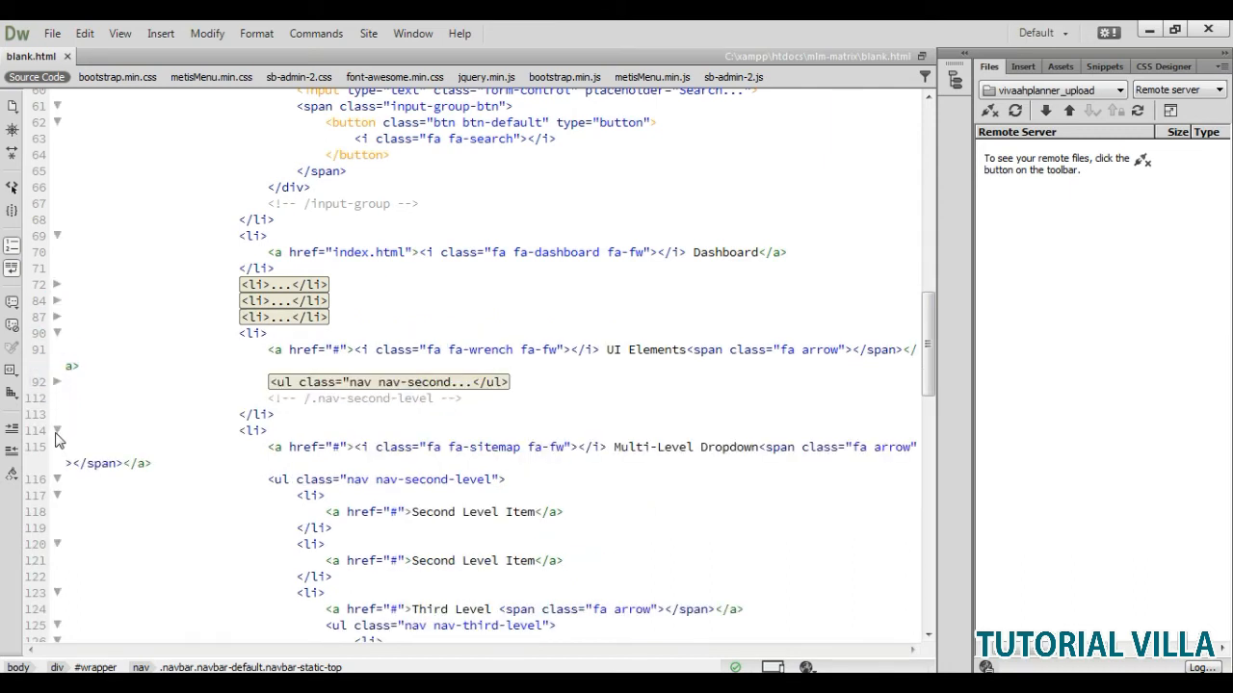
{"action": "left_click", "coordinate": [58, 432]}
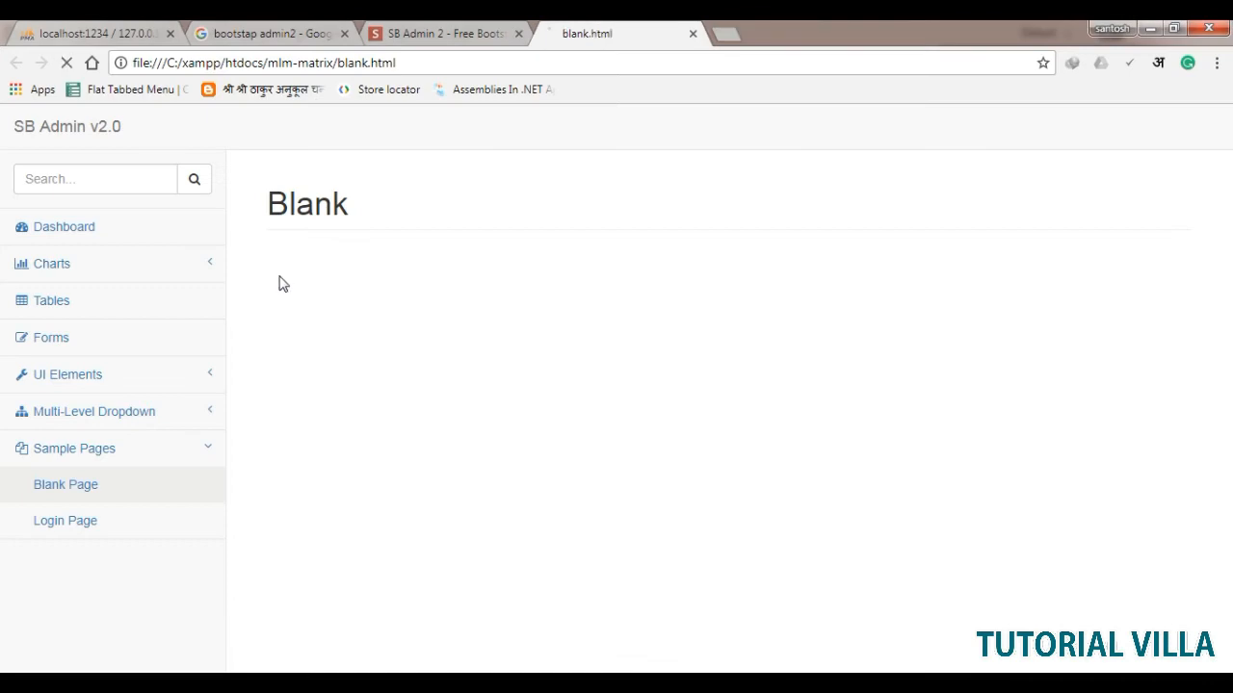
- Reload the Blank page and expand the Sample Pages submenu in the trimmed sidebar
{"action": "left_click", "coordinate": [208, 262]}
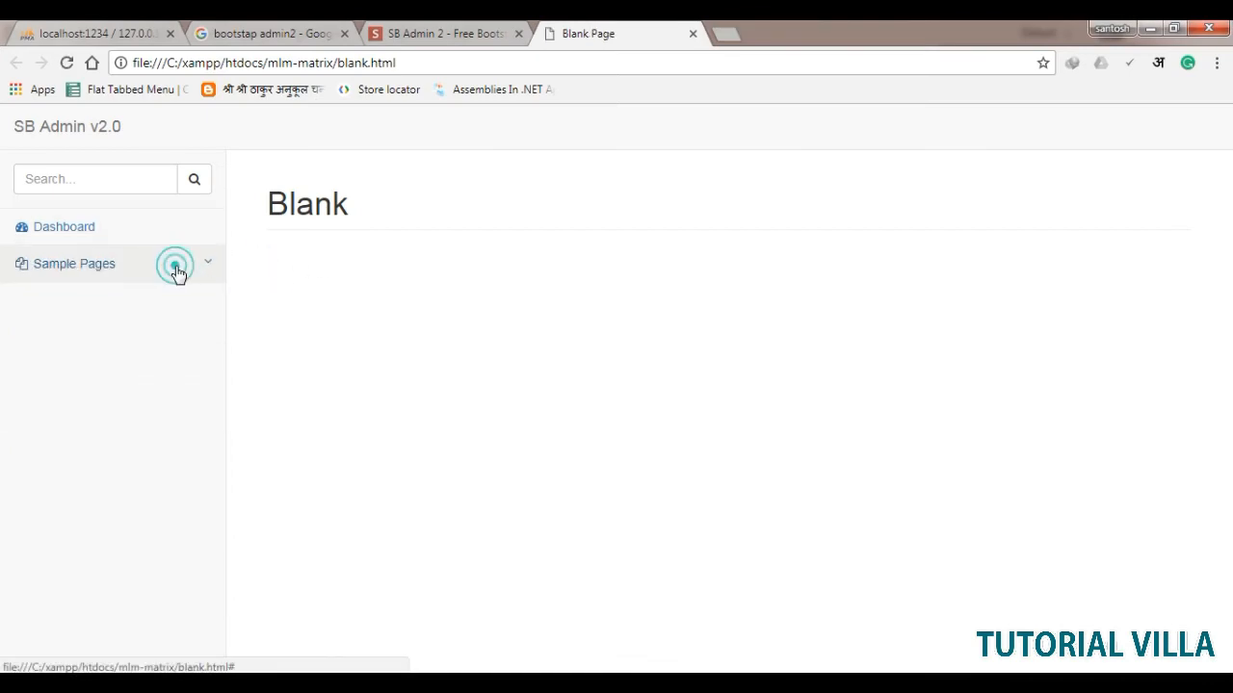
{"action": "left_click", "coordinate": [74, 262]}
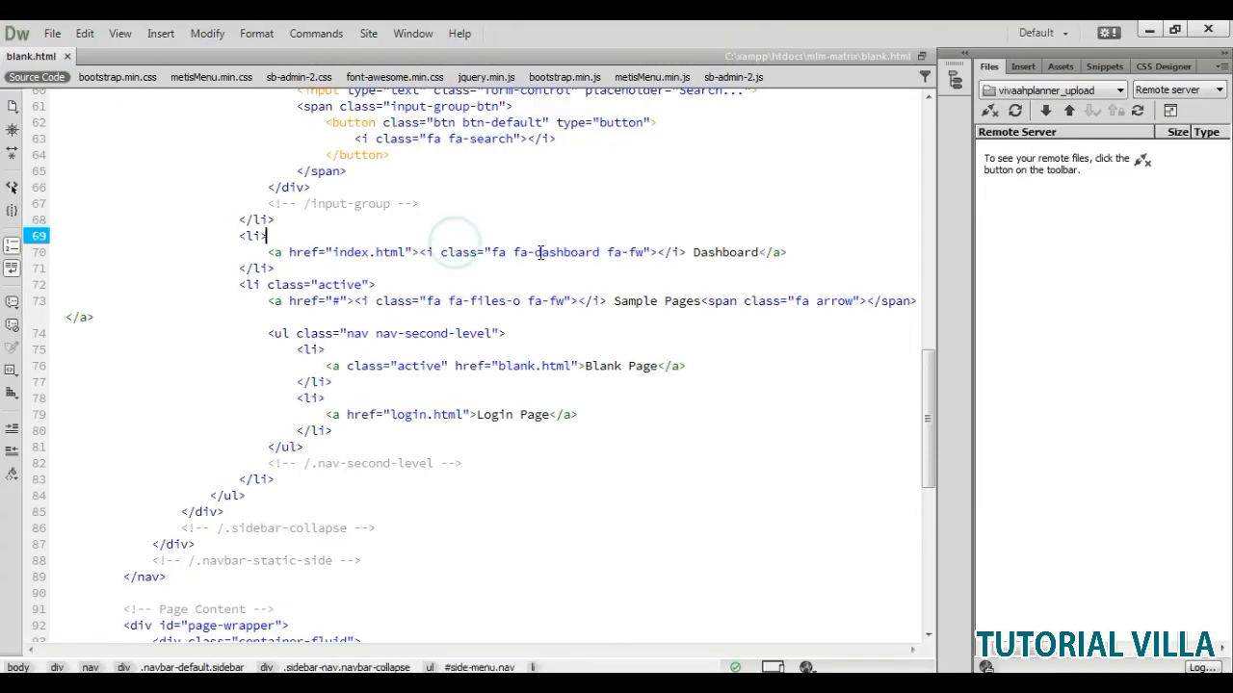
{"action": "scroll", "scroll_direction": "up", "scroll_amount": 3}
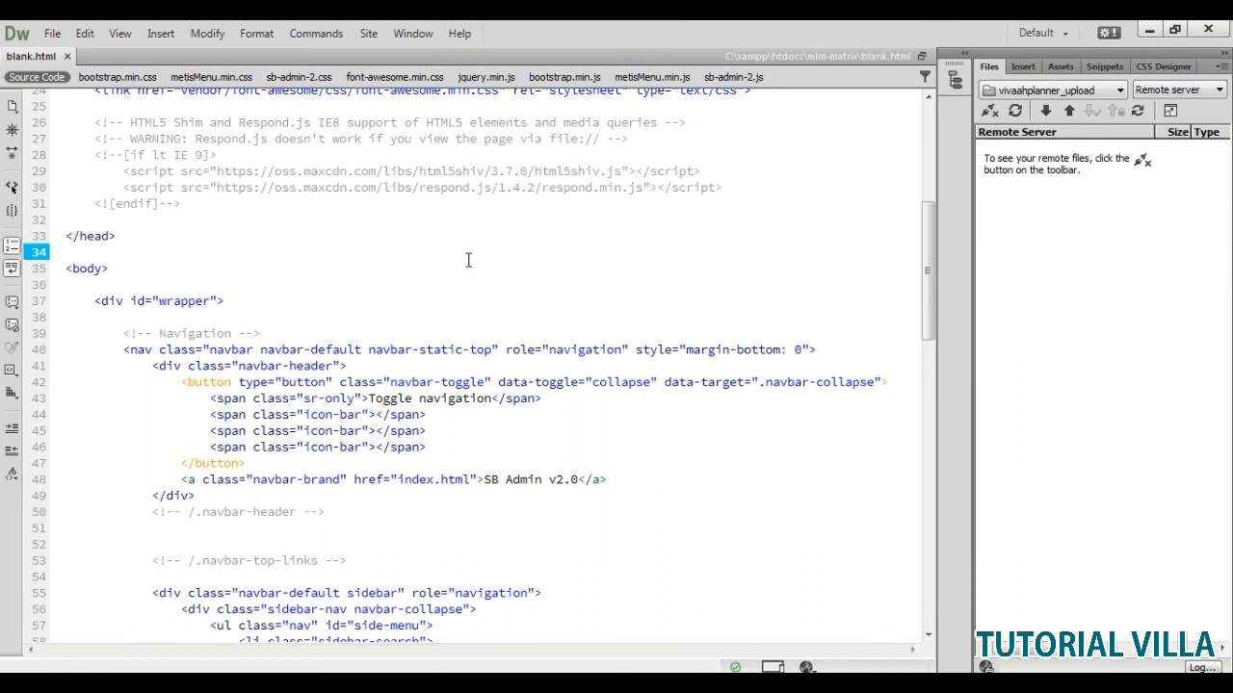
{"action": "scroll", "scroll_direction": "down", "scroll_amount": 3}
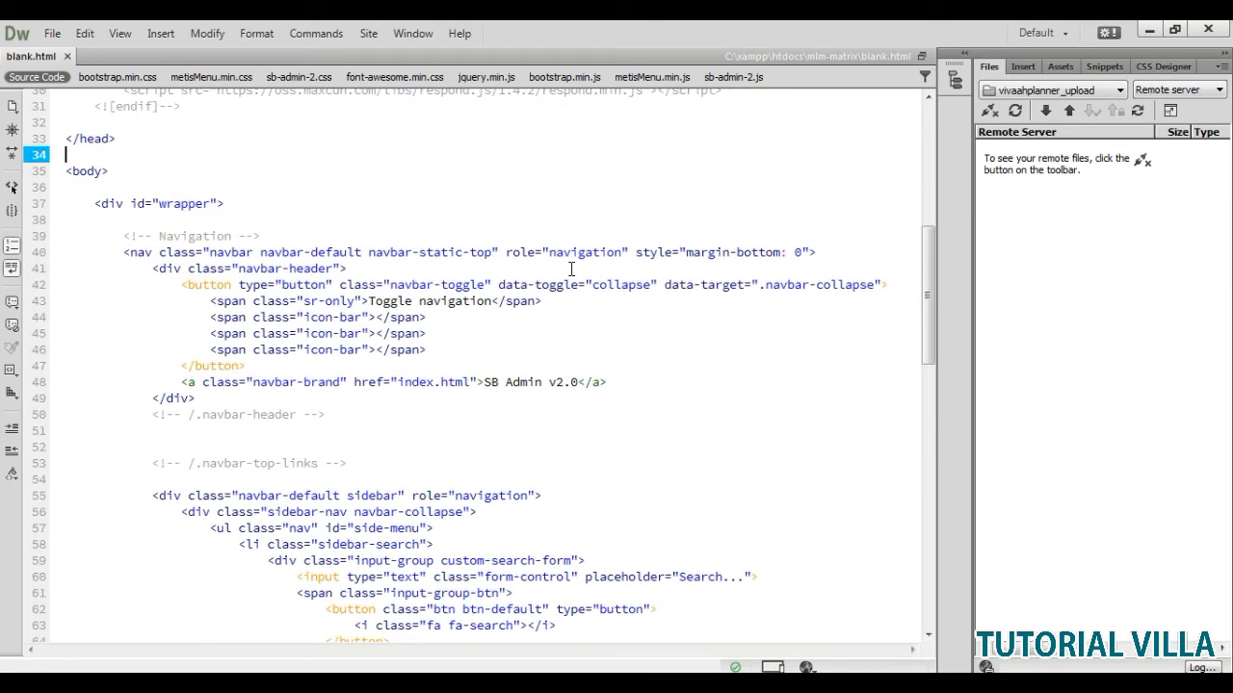
{"action": "mouse_move", "coordinate": [611, 293]}
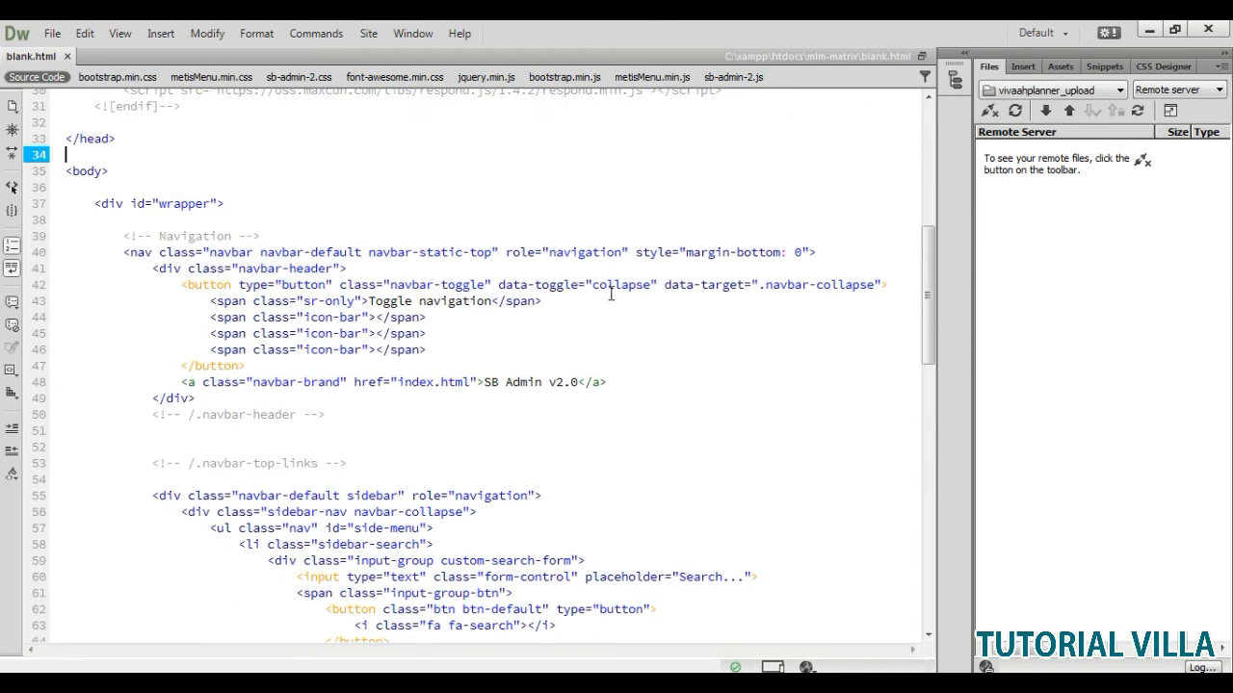
{"action": "left_click", "coordinate": [609, 293]}
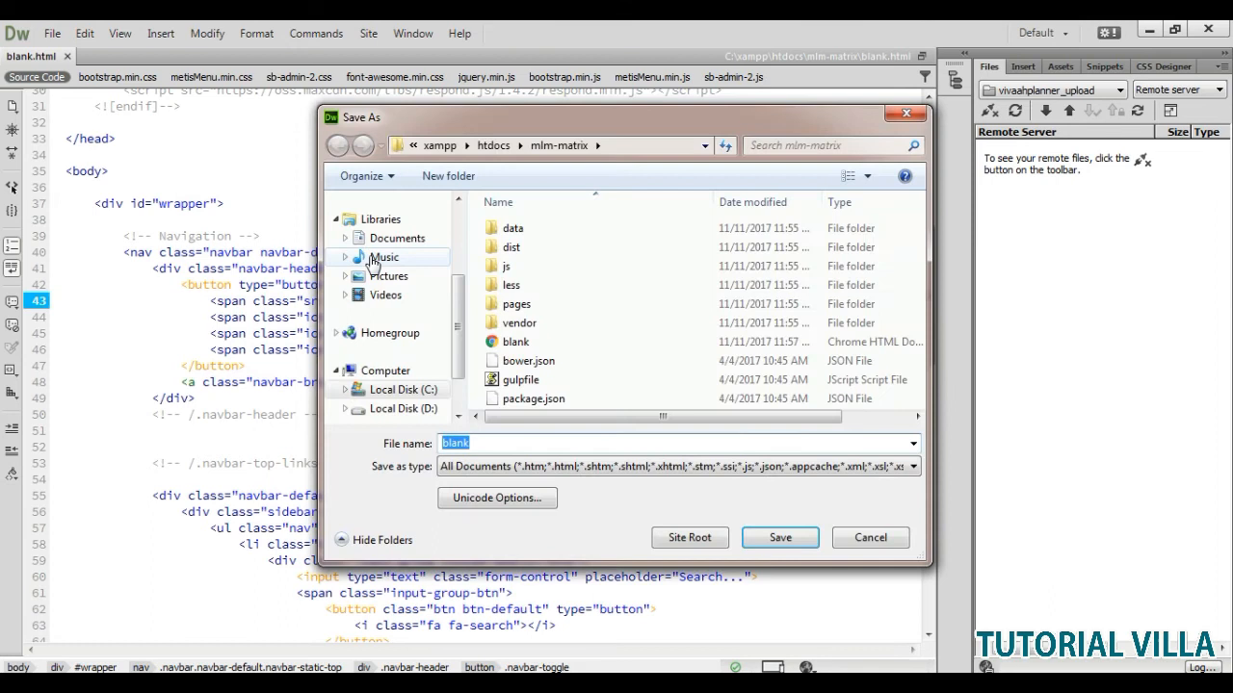
- Save the page as home.php in the mlm-matrix folder
{"action": "type", "text": "home.php"}
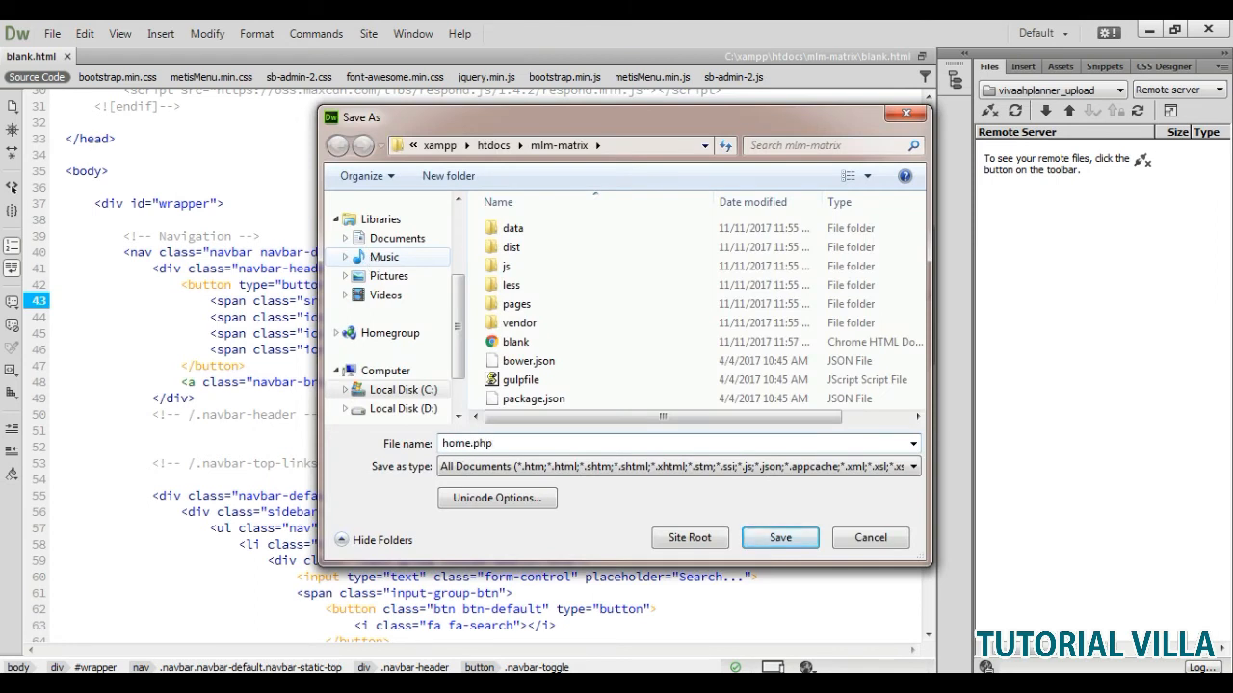
{"action": "left_click", "coordinate": [779, 537]}
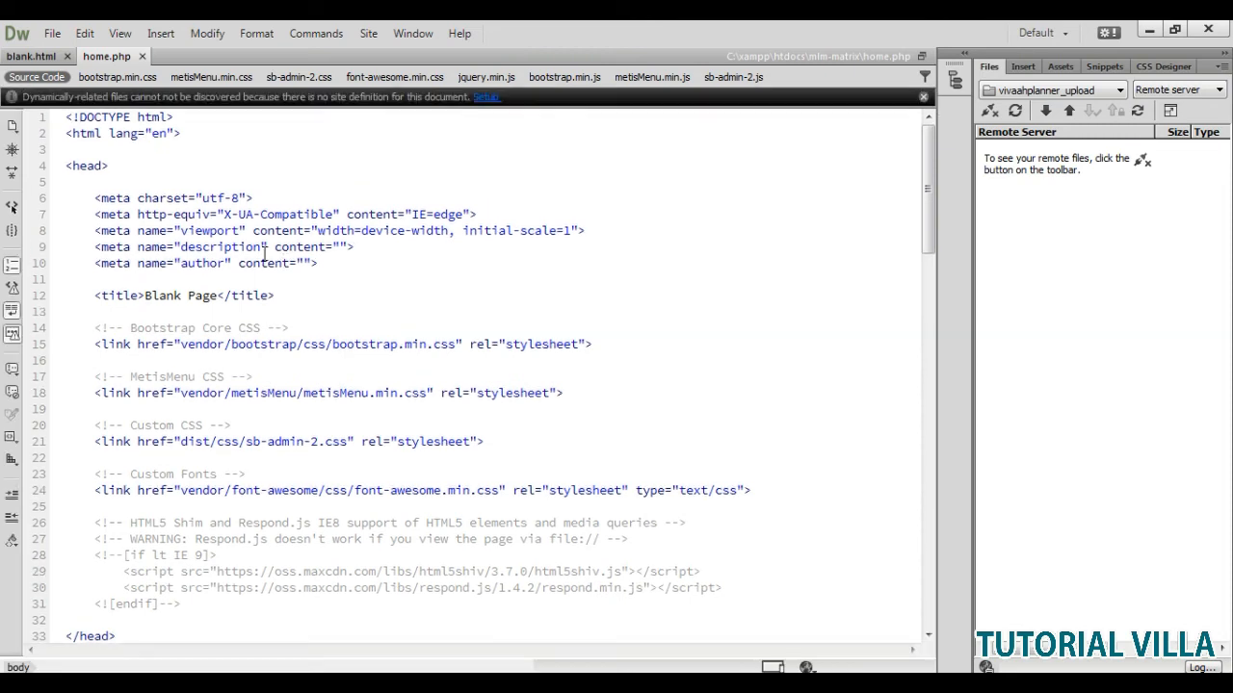
- Change the page title from Blank to Home inside the <title> tag
{"action": "left_click", "coordinate": [203, 297]}
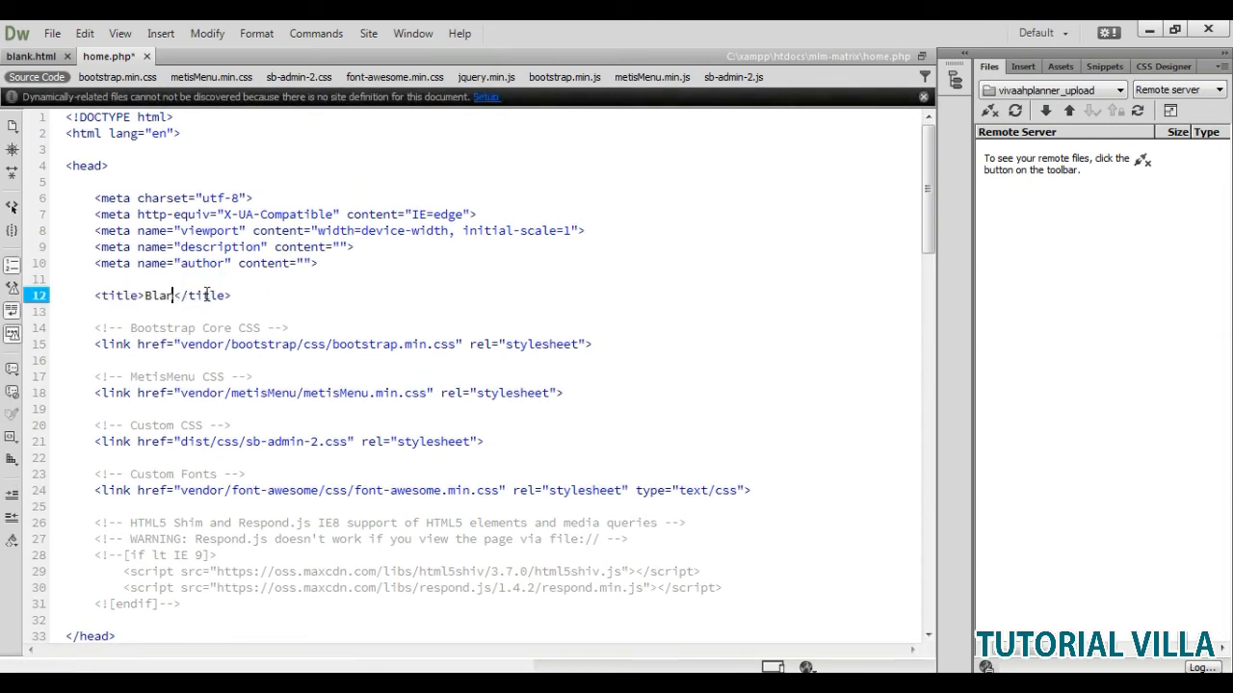
{"action": "type", "text": "Home"}
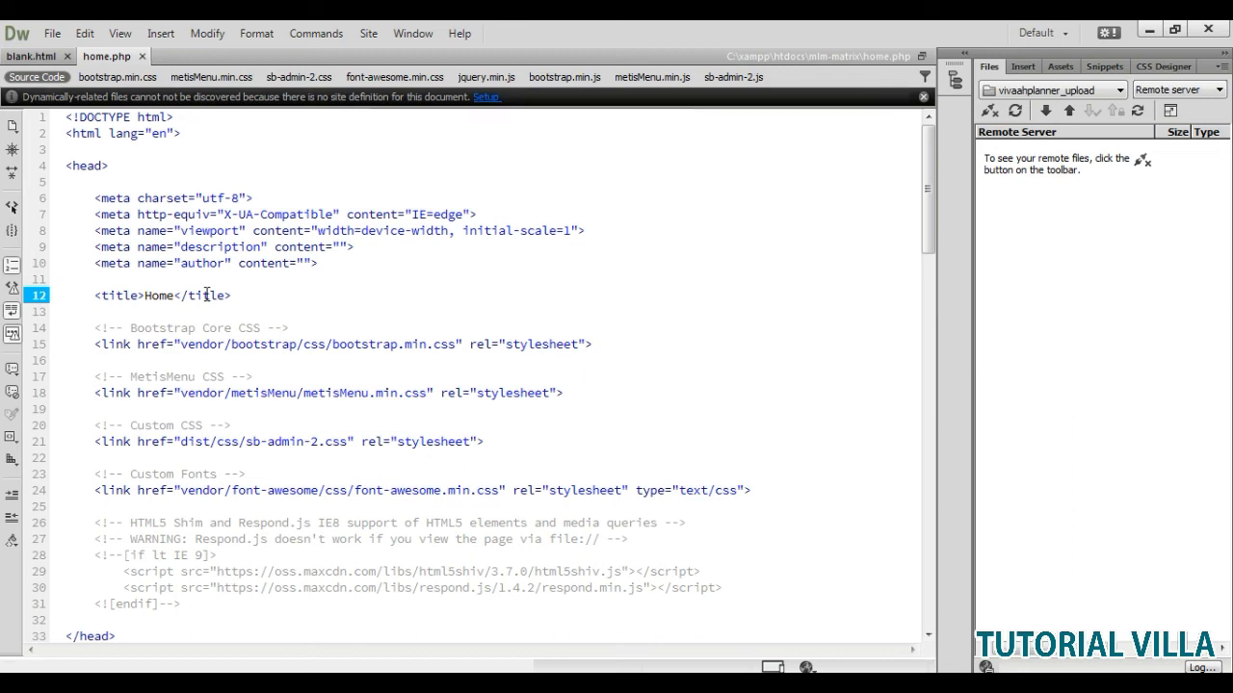
{"action": "left_click", "coordinate": [172, 297]}
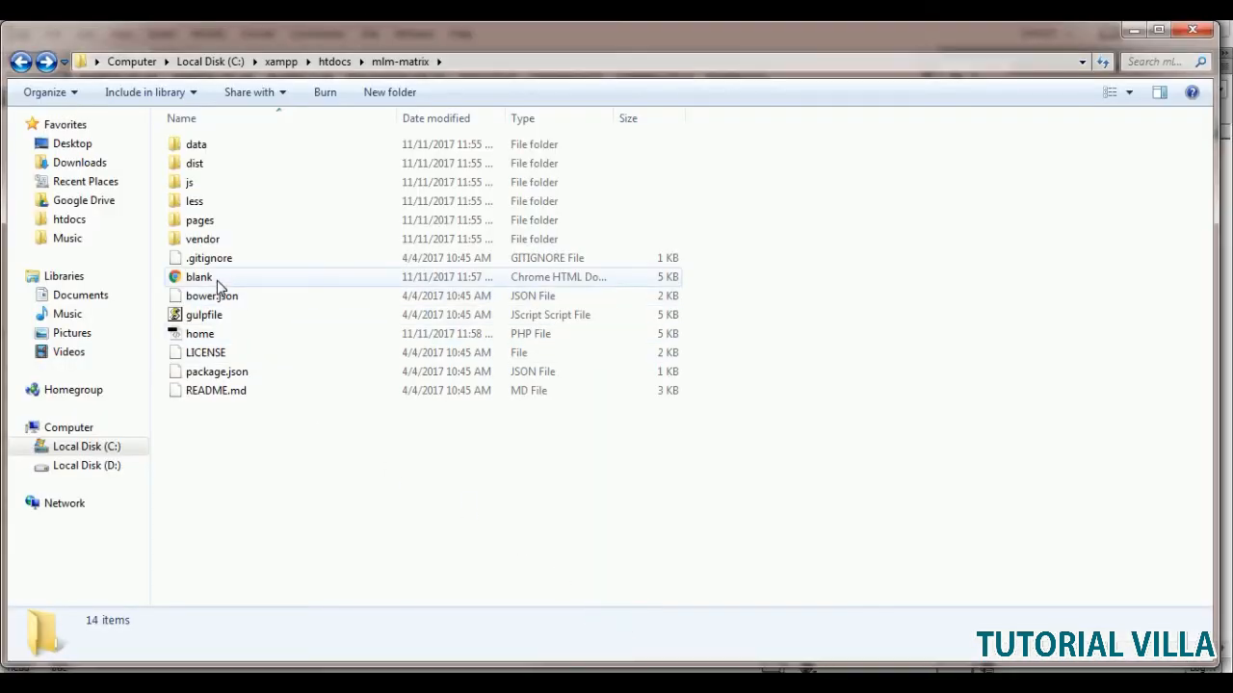
{"action": "left_click", "coordinate": [198, 278]}
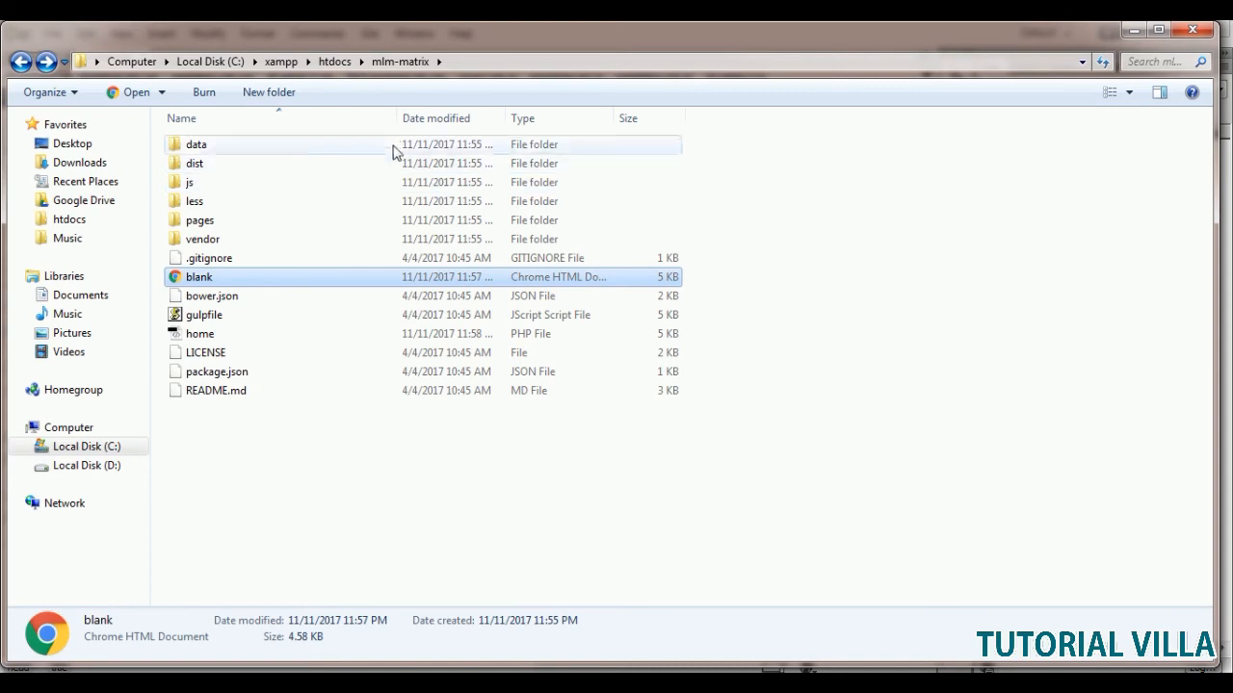
{"action": "left_click", "coordinate": [200, 333]}
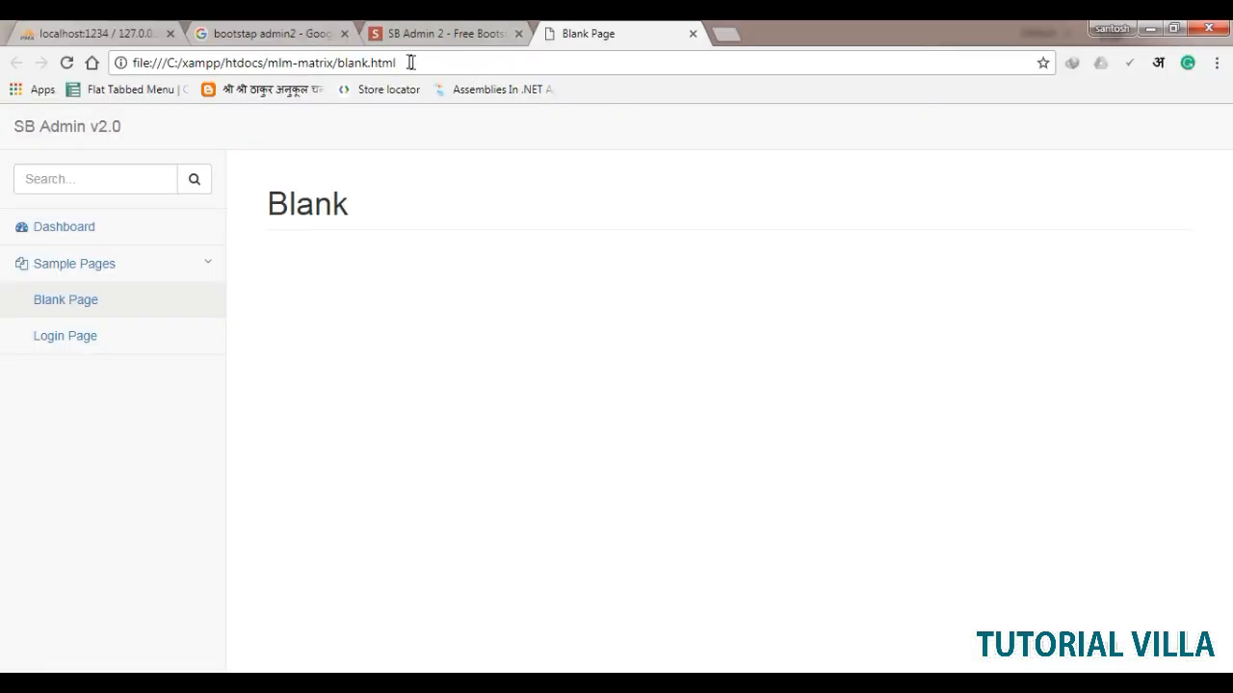
- Load localhost:1234/mlm-matrix/home.php from the address bar
{"action": "left_click", "coordinate": [260, 61]}
{"action": "type", "text": "localhost:1234/mlm-matrix"}
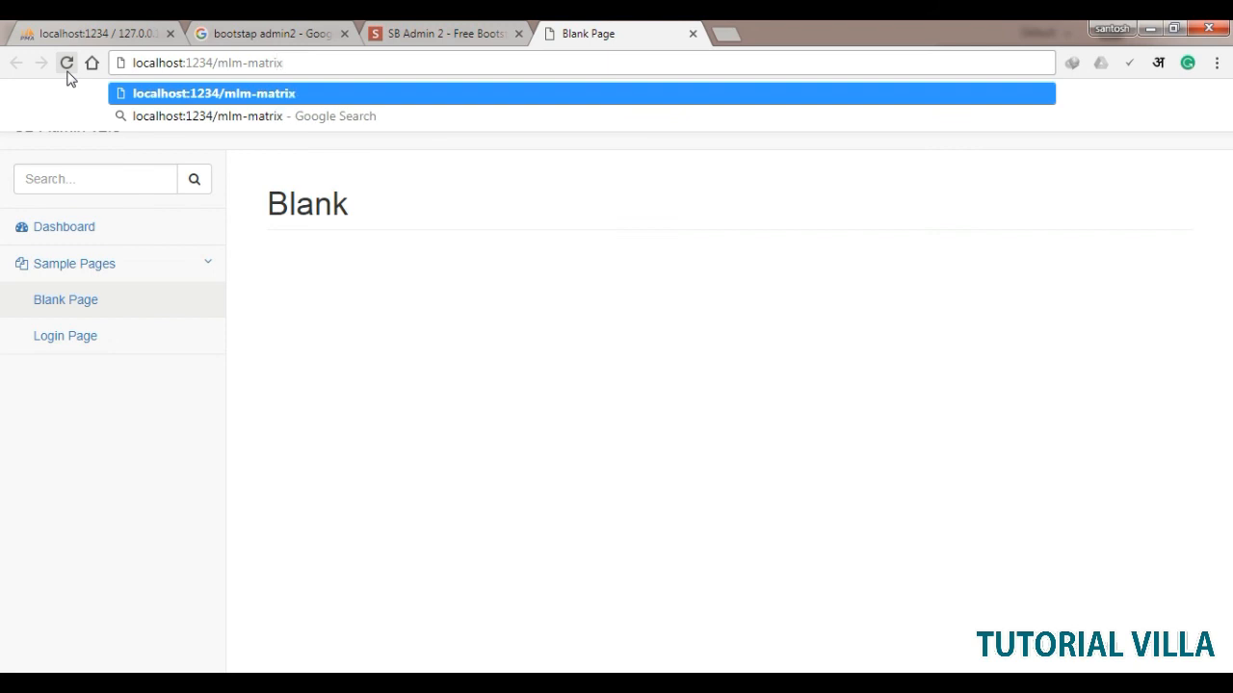
{"action": "type", "text": "/home.h"}
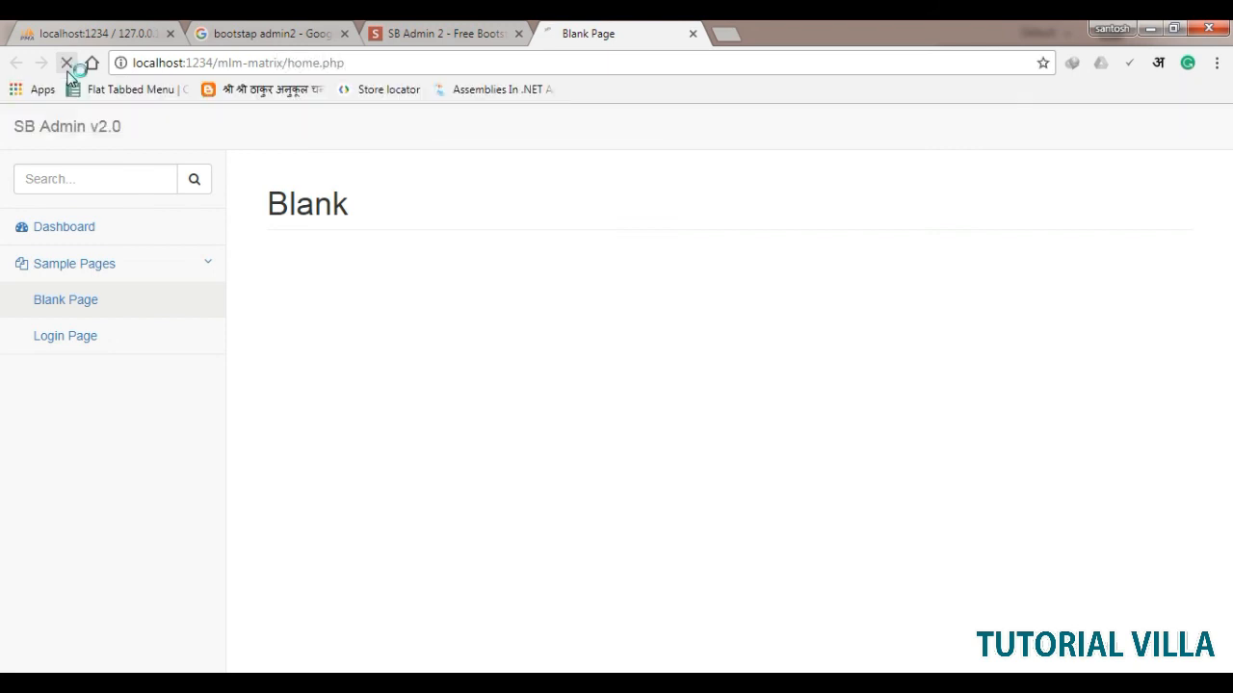
{"action": "left_click", "coordinate": [65, 62]}
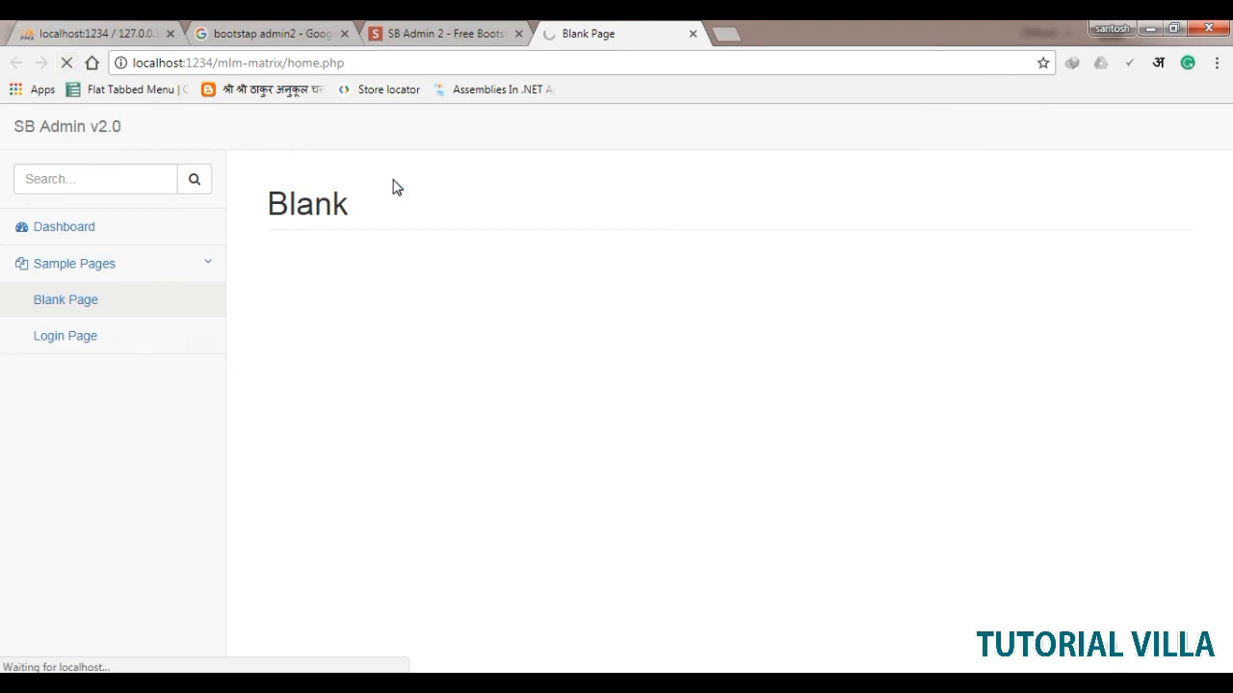